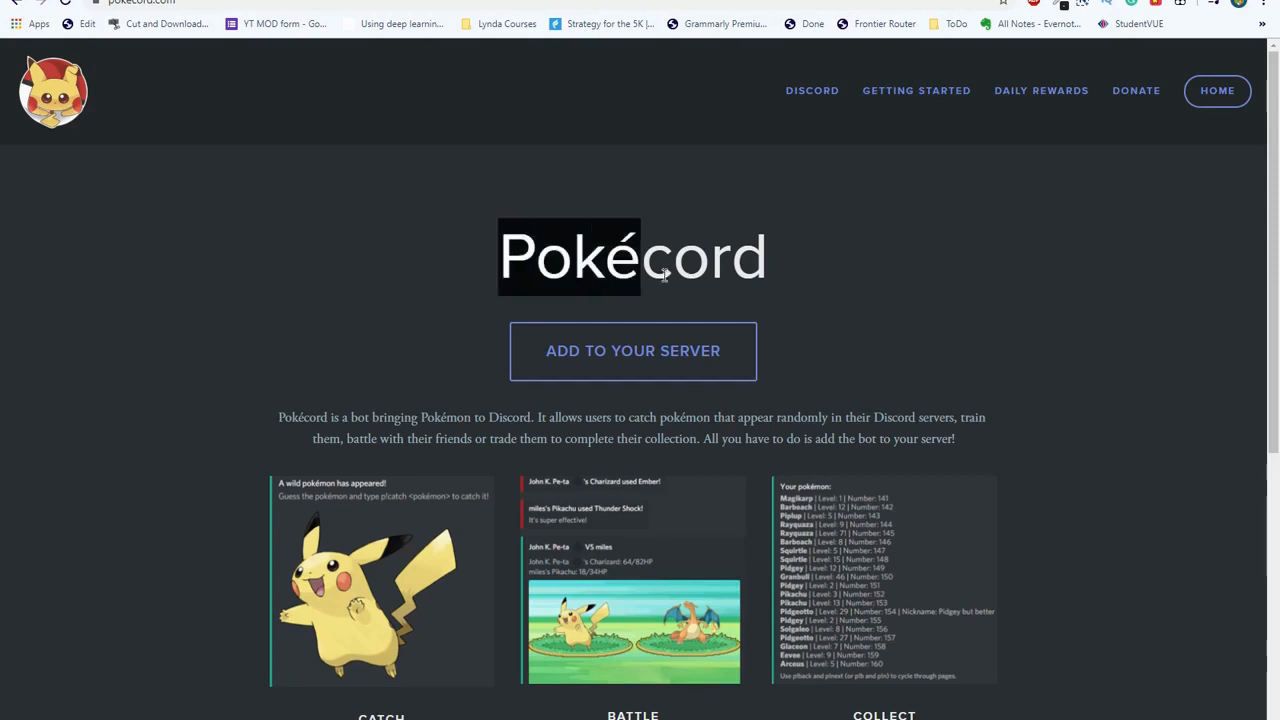
mouse_move(782, 296)
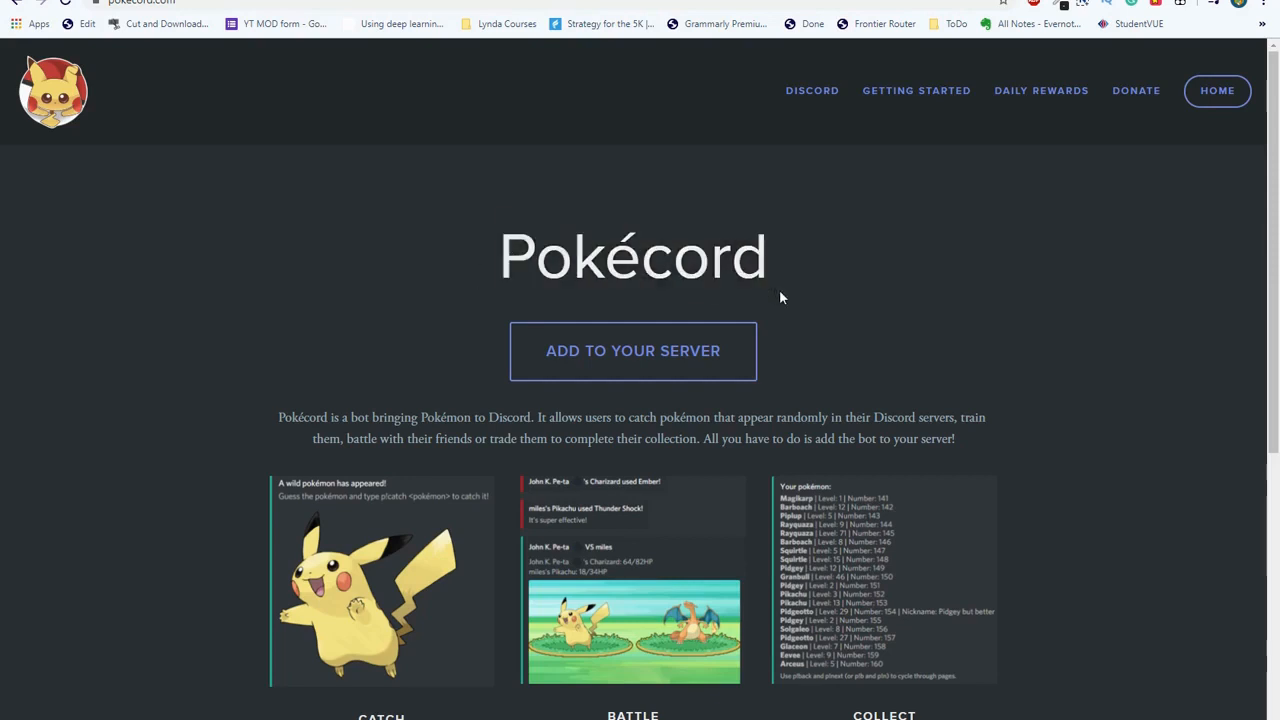
mouse_move(854, 320)
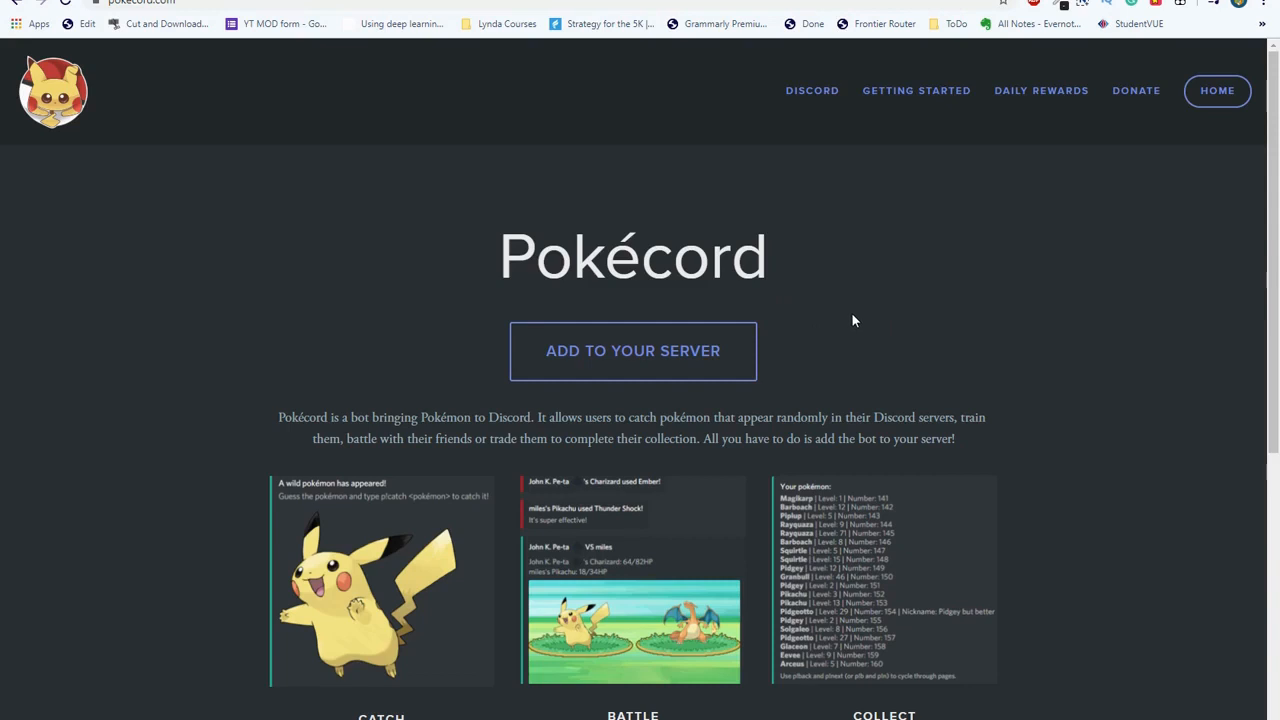
mouse_move(838, 336)
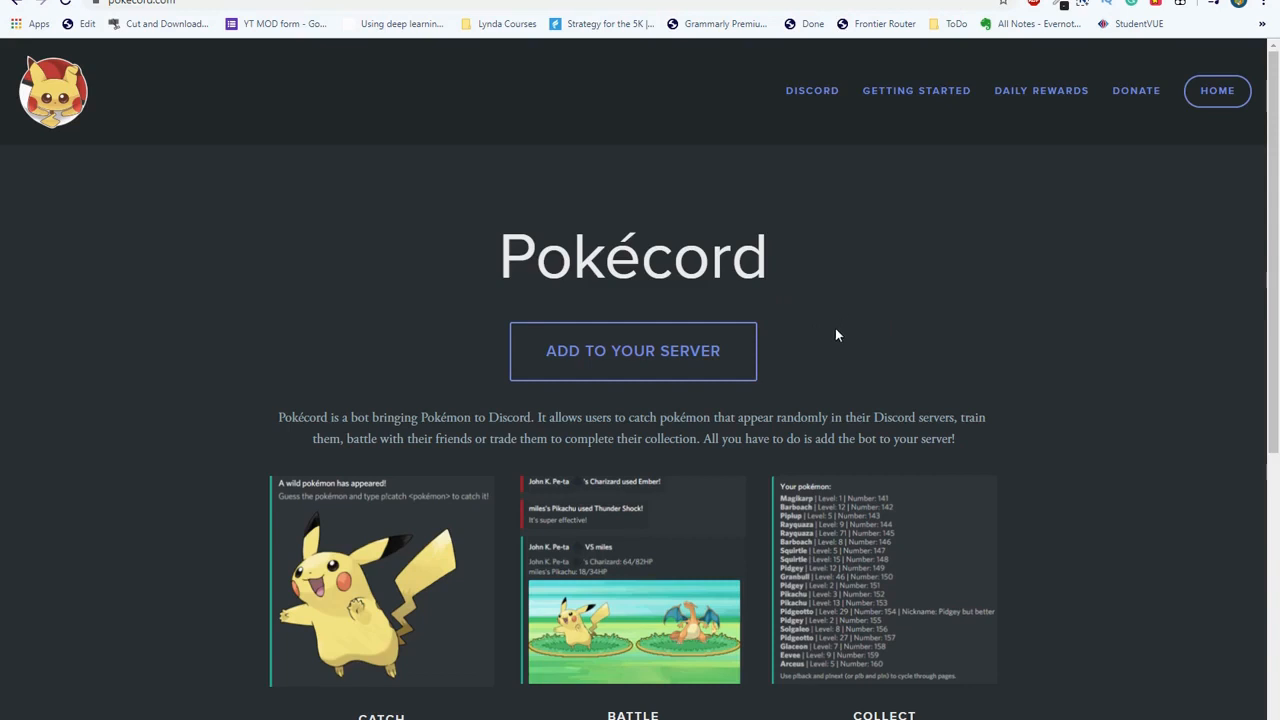
mouse_move(826, 324)
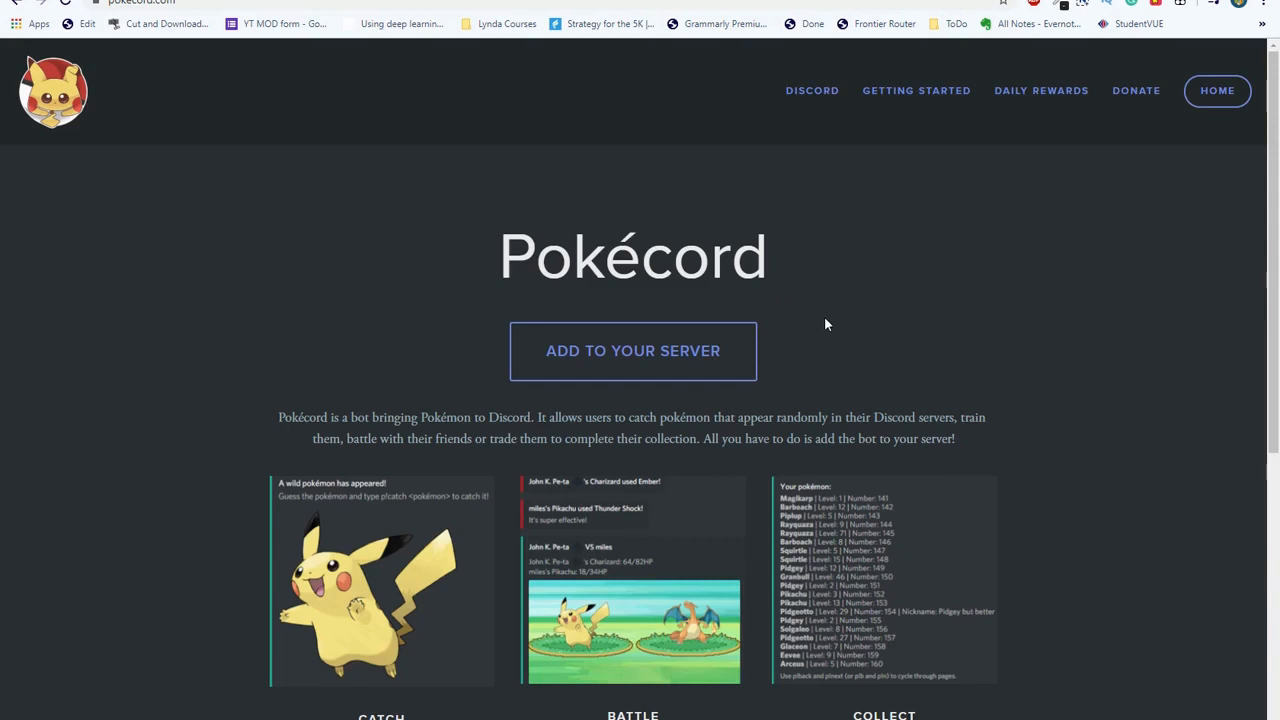
mouse_move(772, 284)
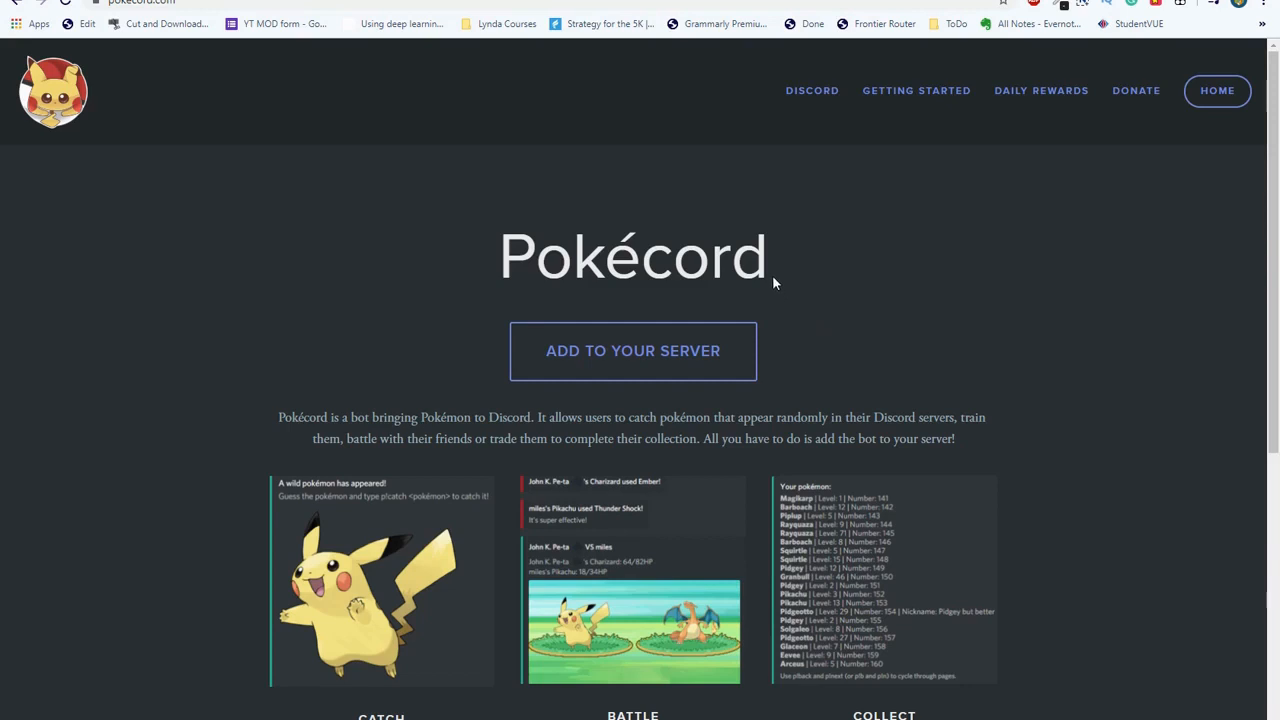
mouse_move(744, 212)
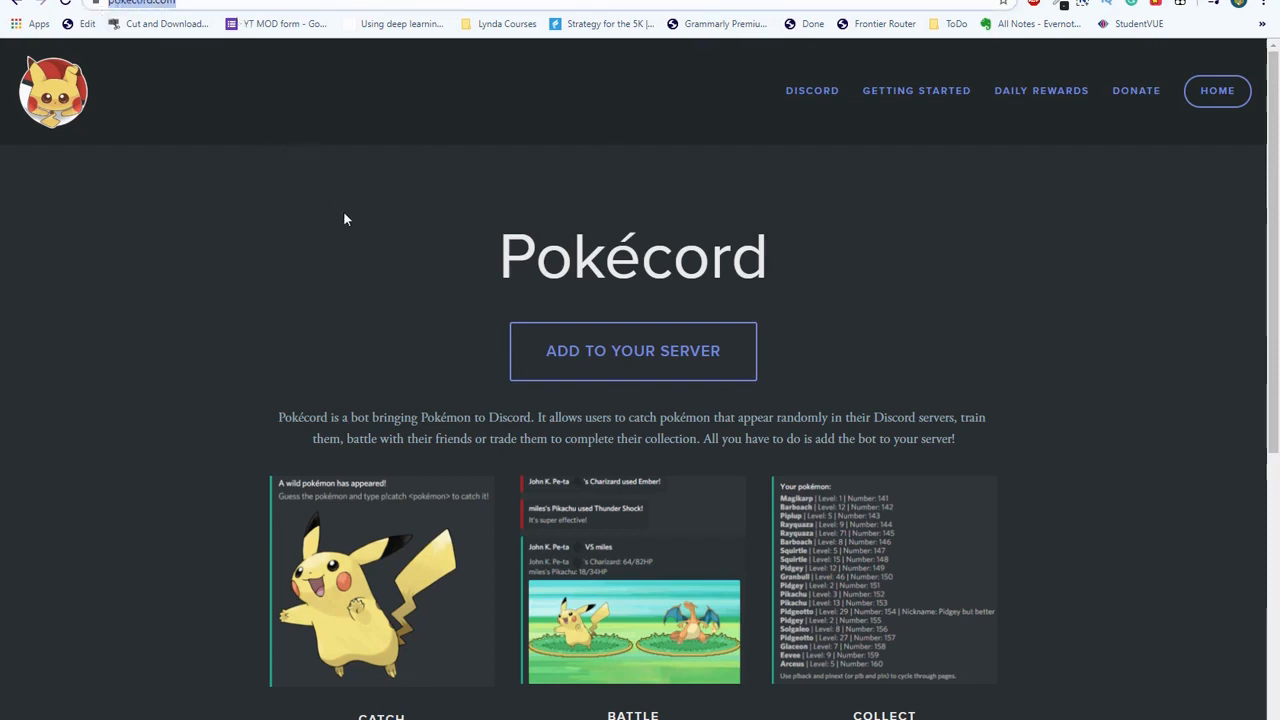
mouse_move(610, 284)
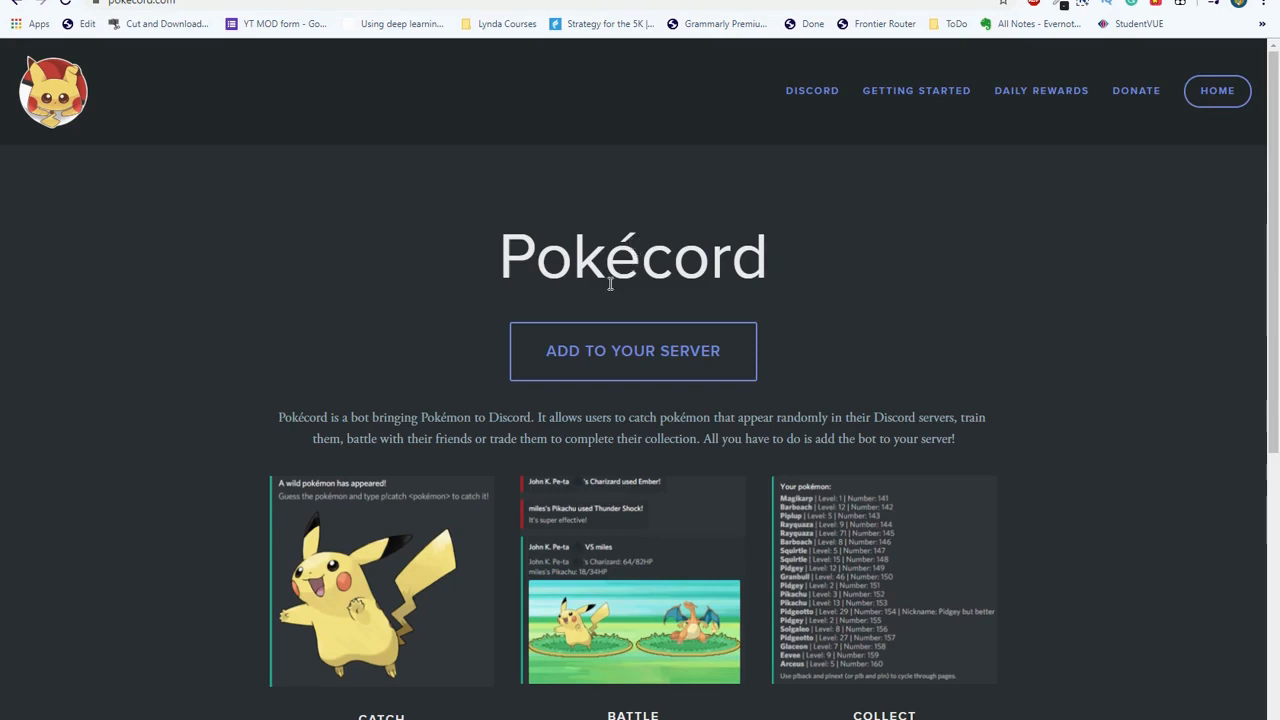
mouse_move(588, 308)
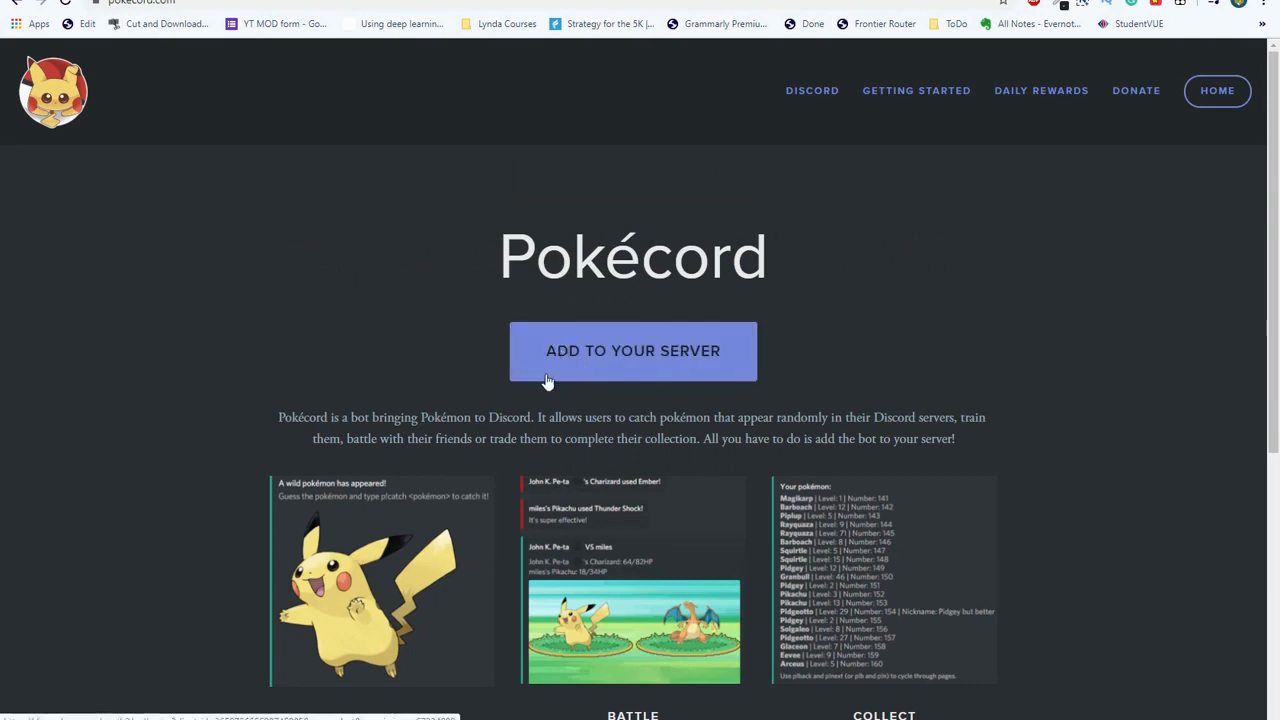
mouse_move(664, 352)
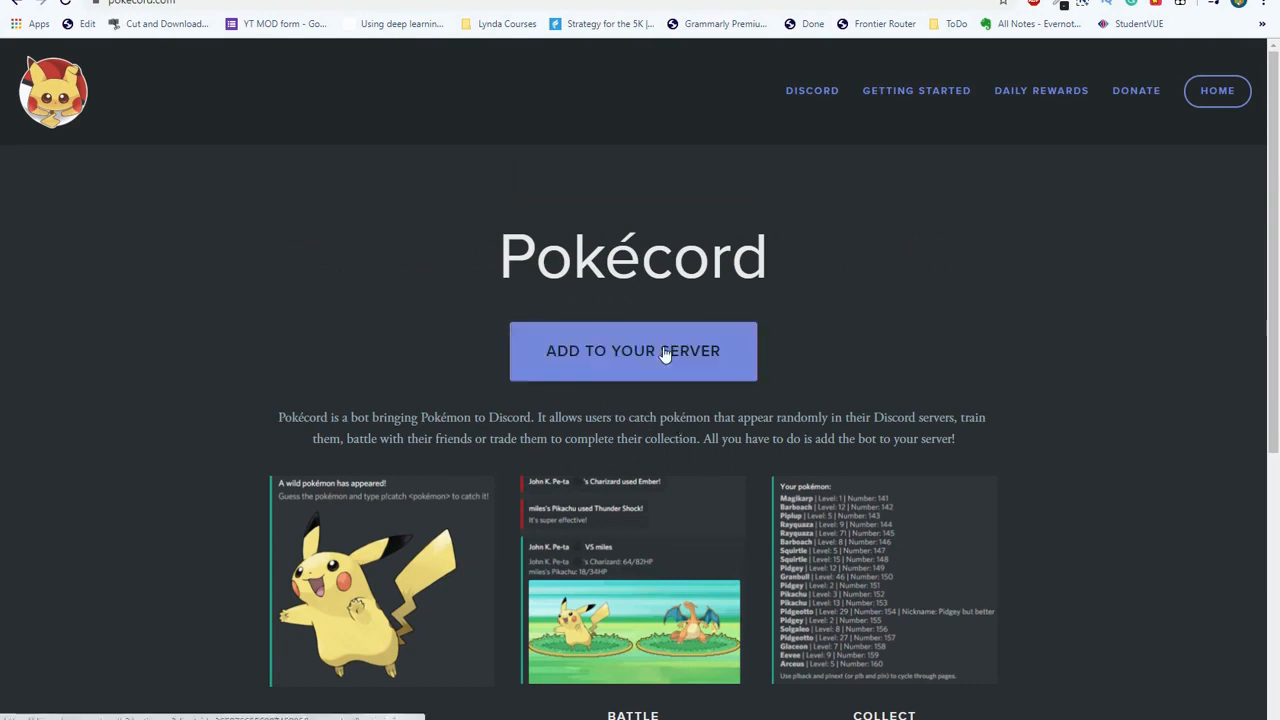
Choose YouTube Café in the Add Bot To list, then bring up that server's options menu in Discord.
left_click(632, 350)
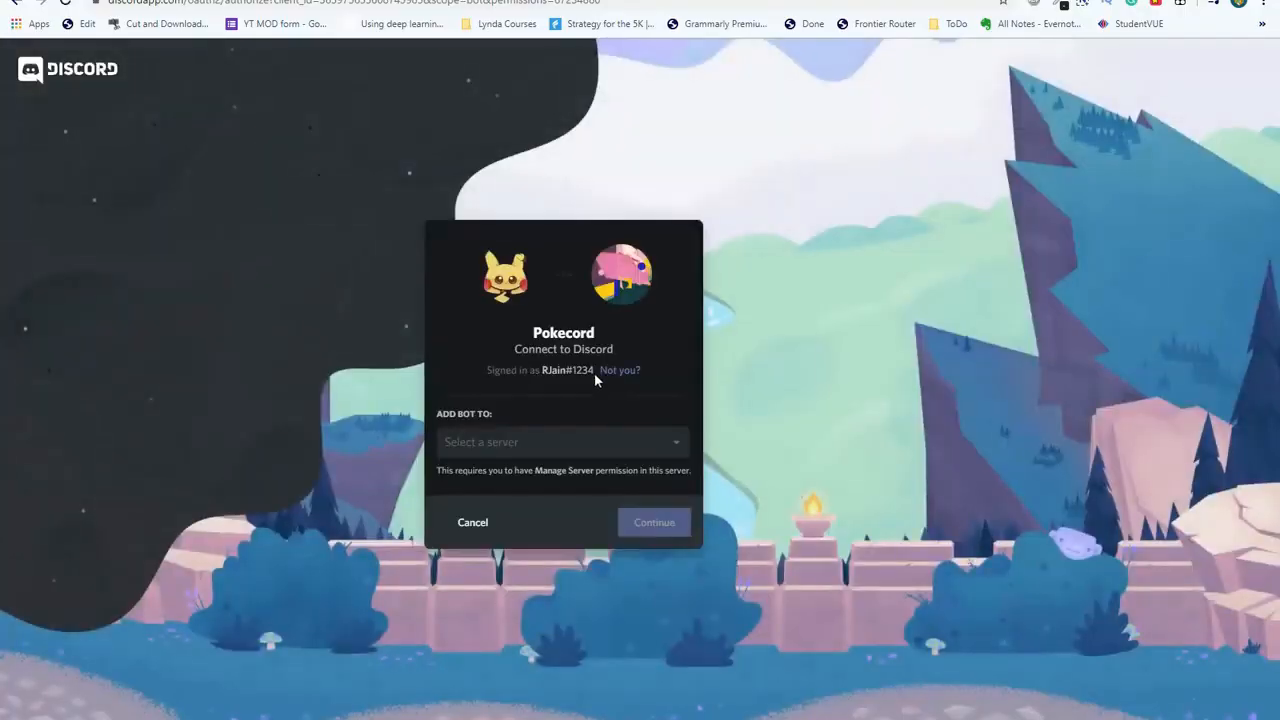
left_click(564, 442)
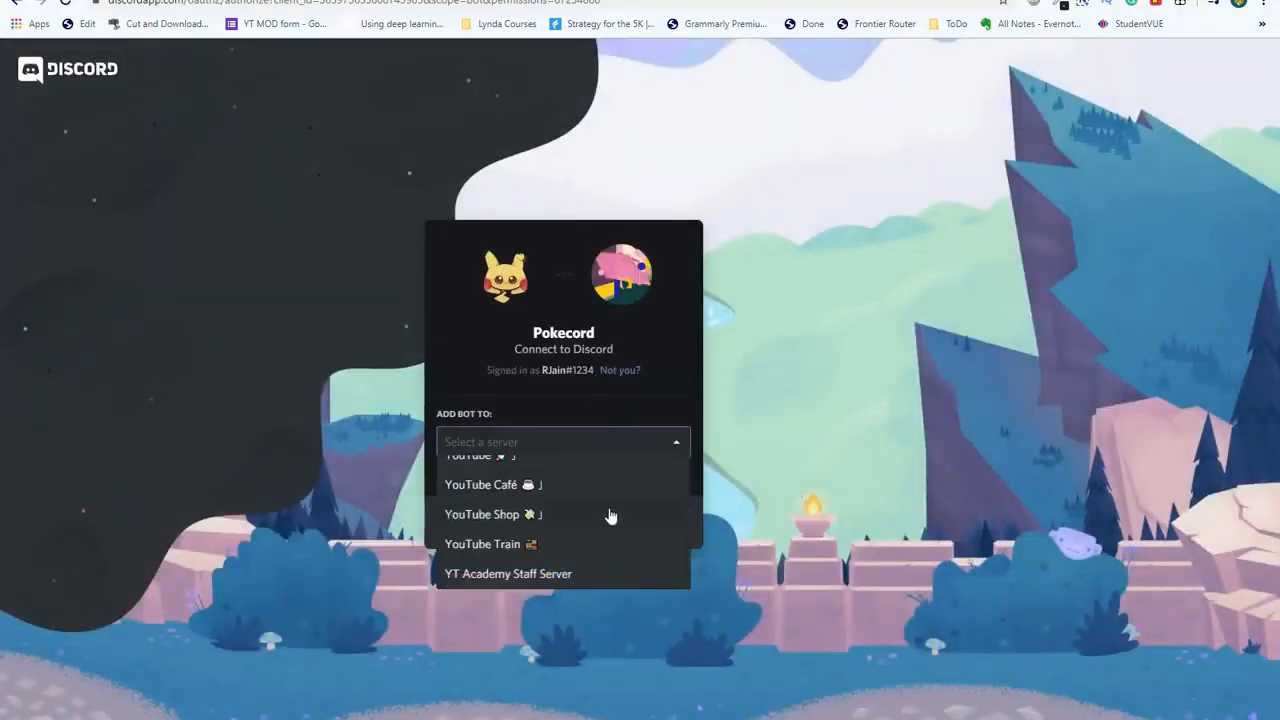
left_click(492, 484)
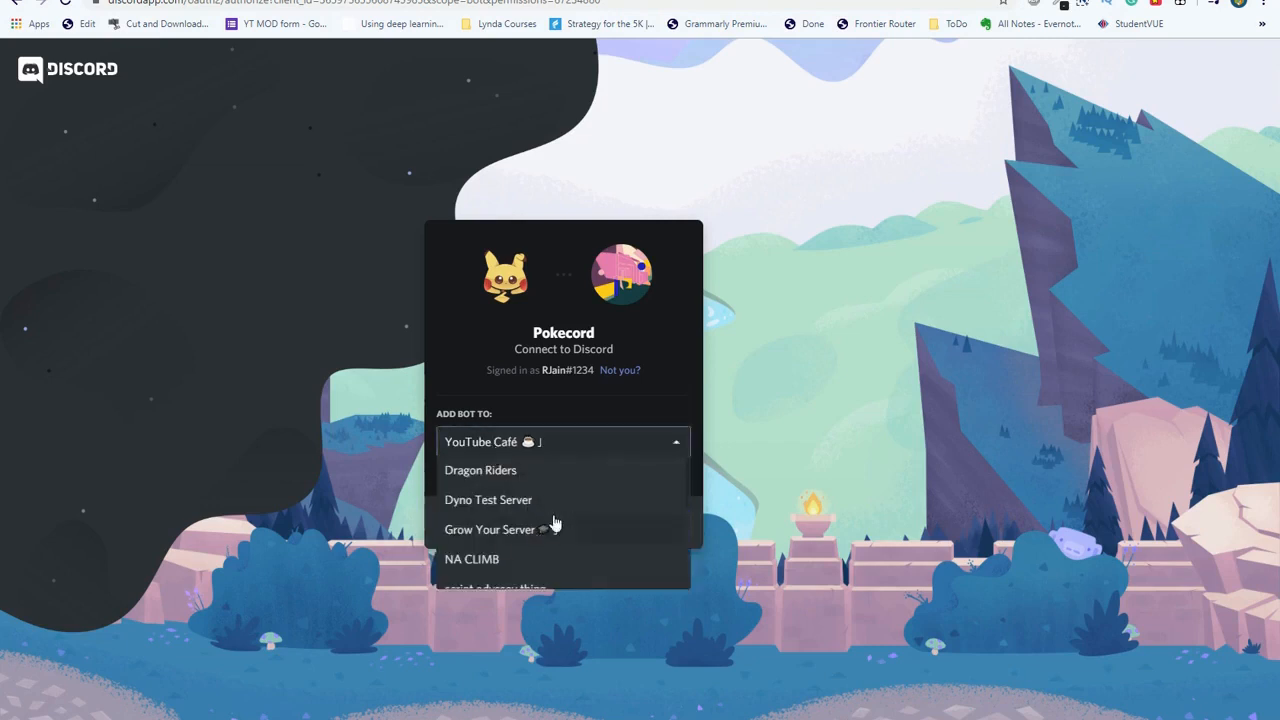
left_click(564, 442)
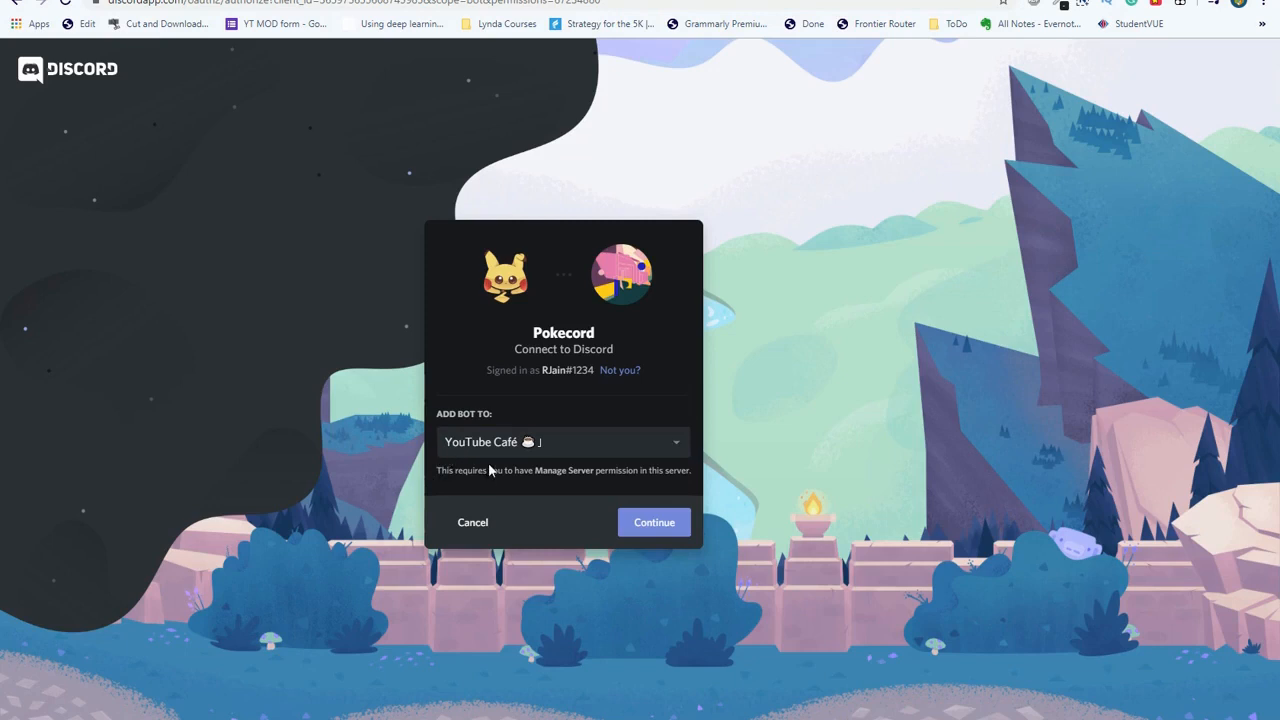
left_click(654, 522)
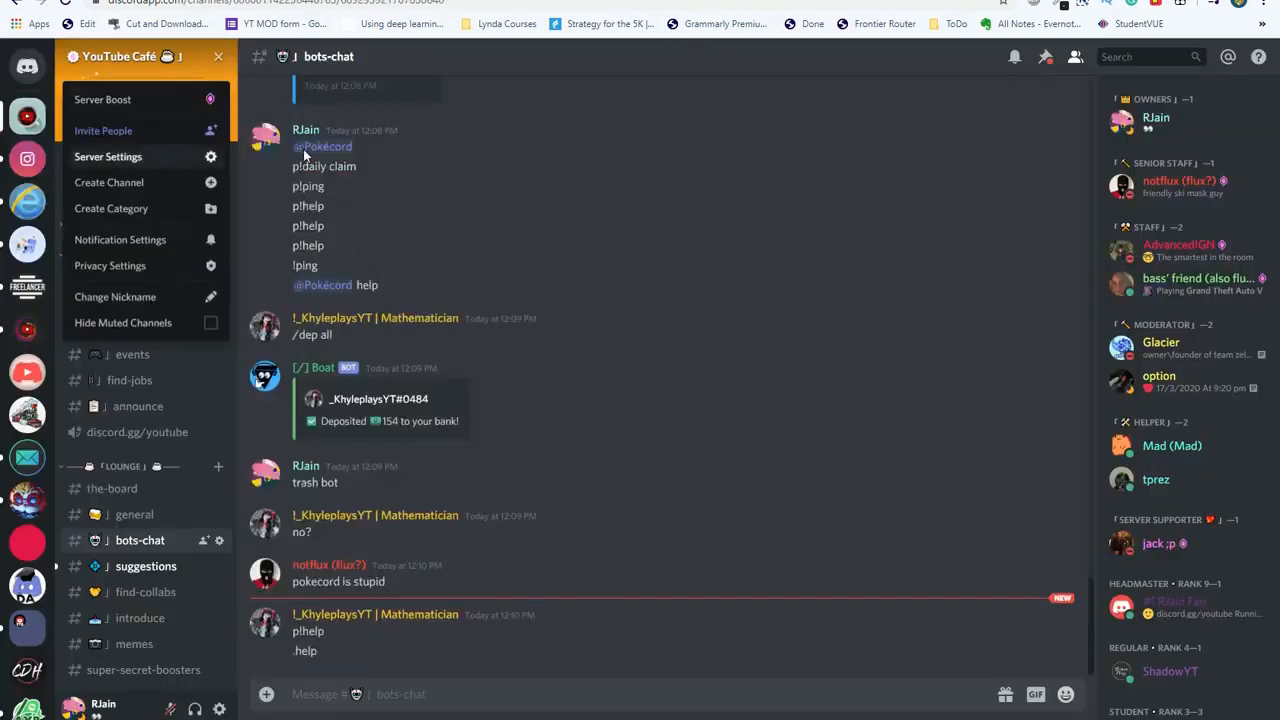
In Server Settings > Roles, switch on Manage Server for your own role.
left_click(108, 156)
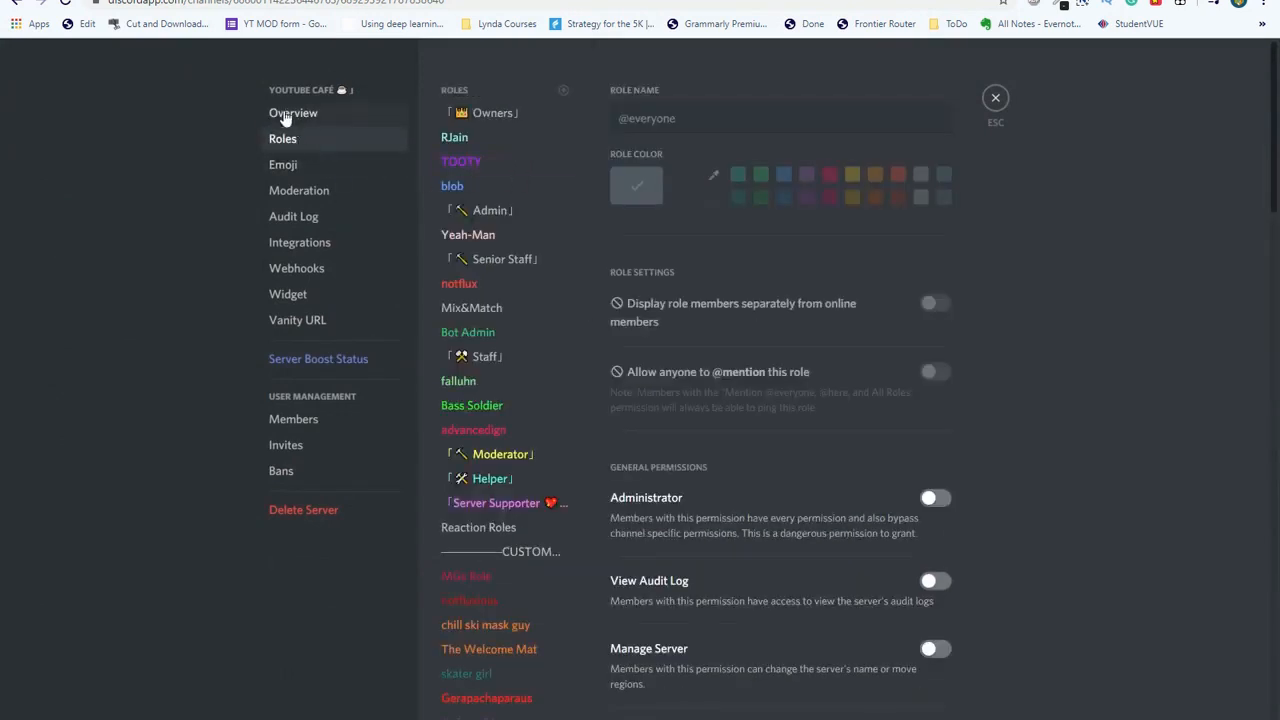
mouse_move(288, 164)
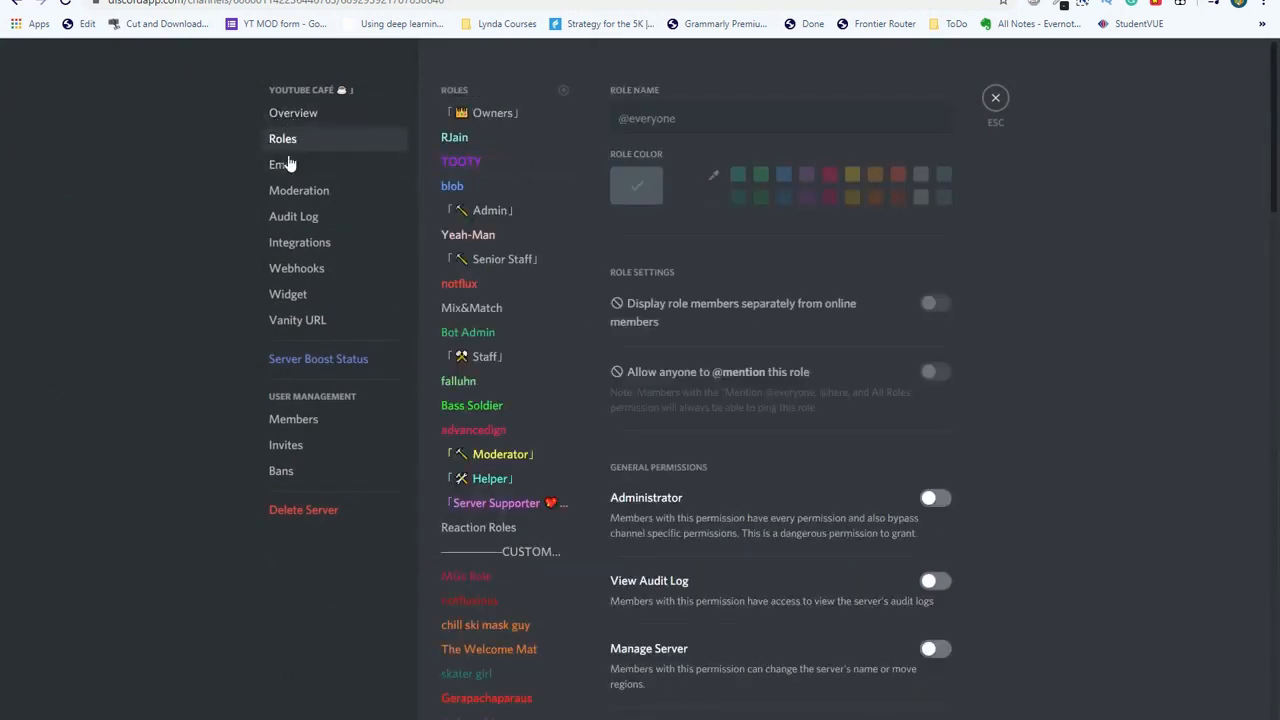
left_click(454, 136)
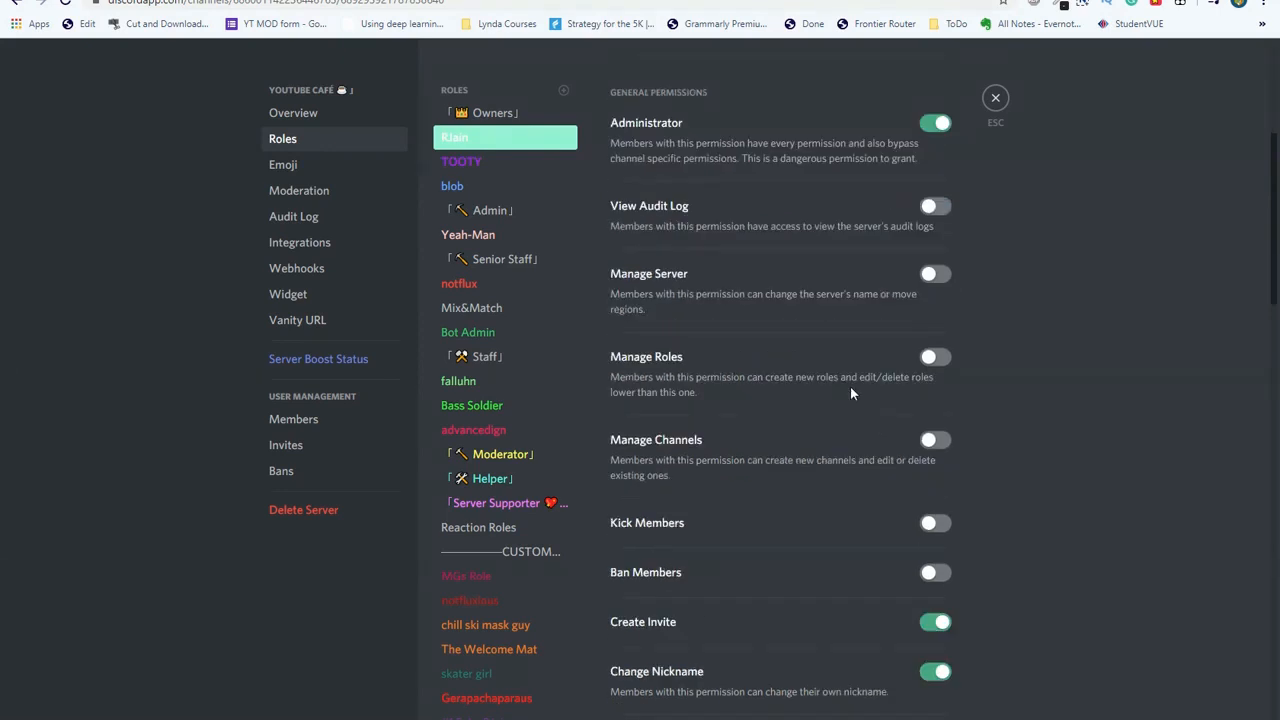
mouse_move(830, 274)
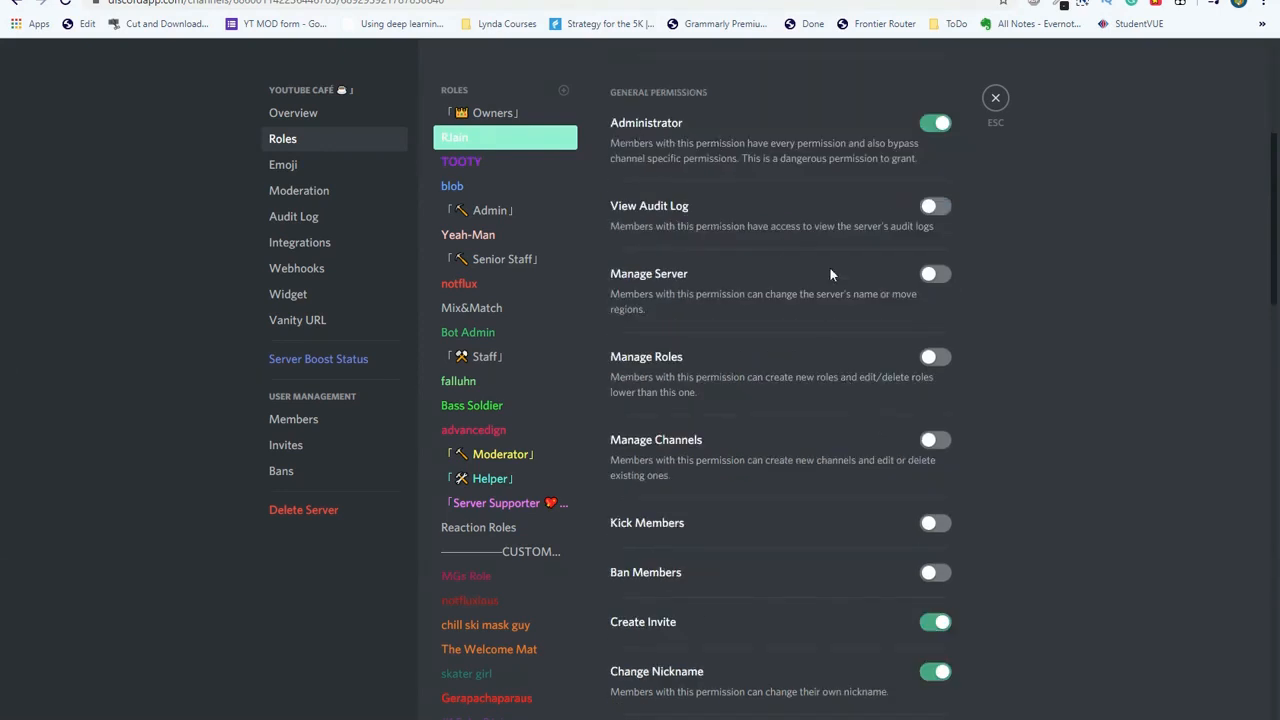
left_click(936, 272)
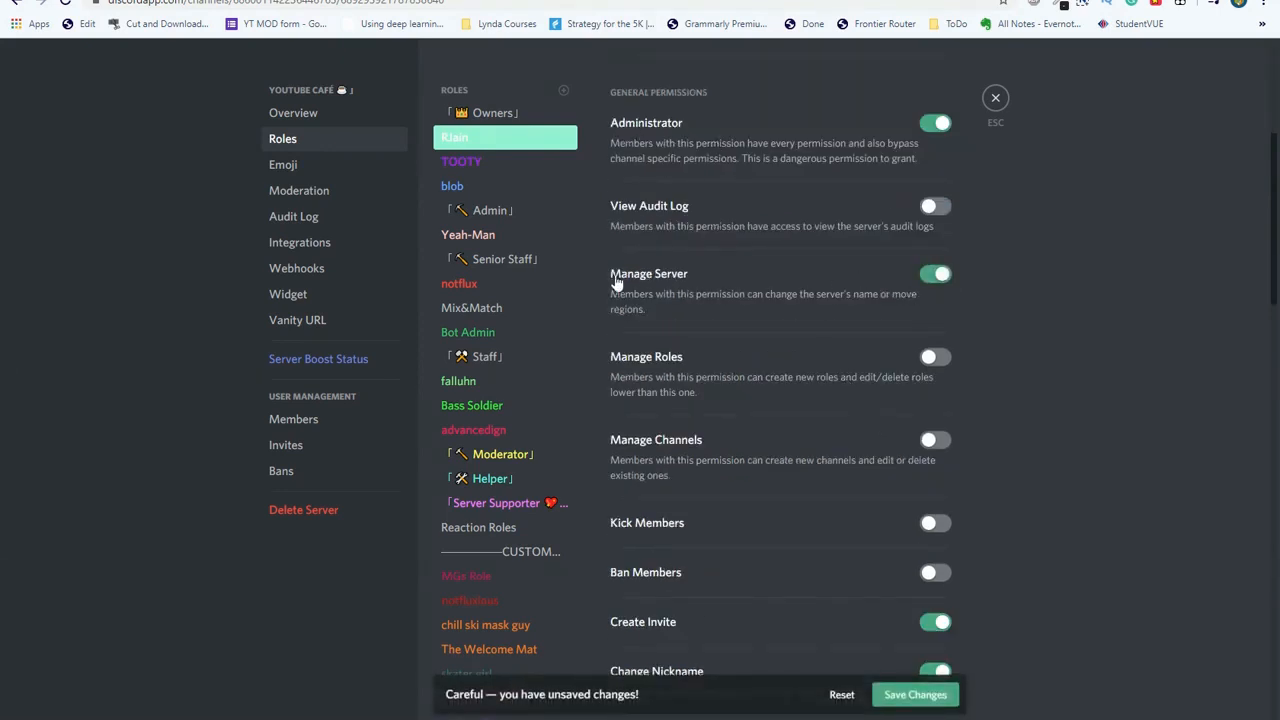
mouse_move(910, 656)
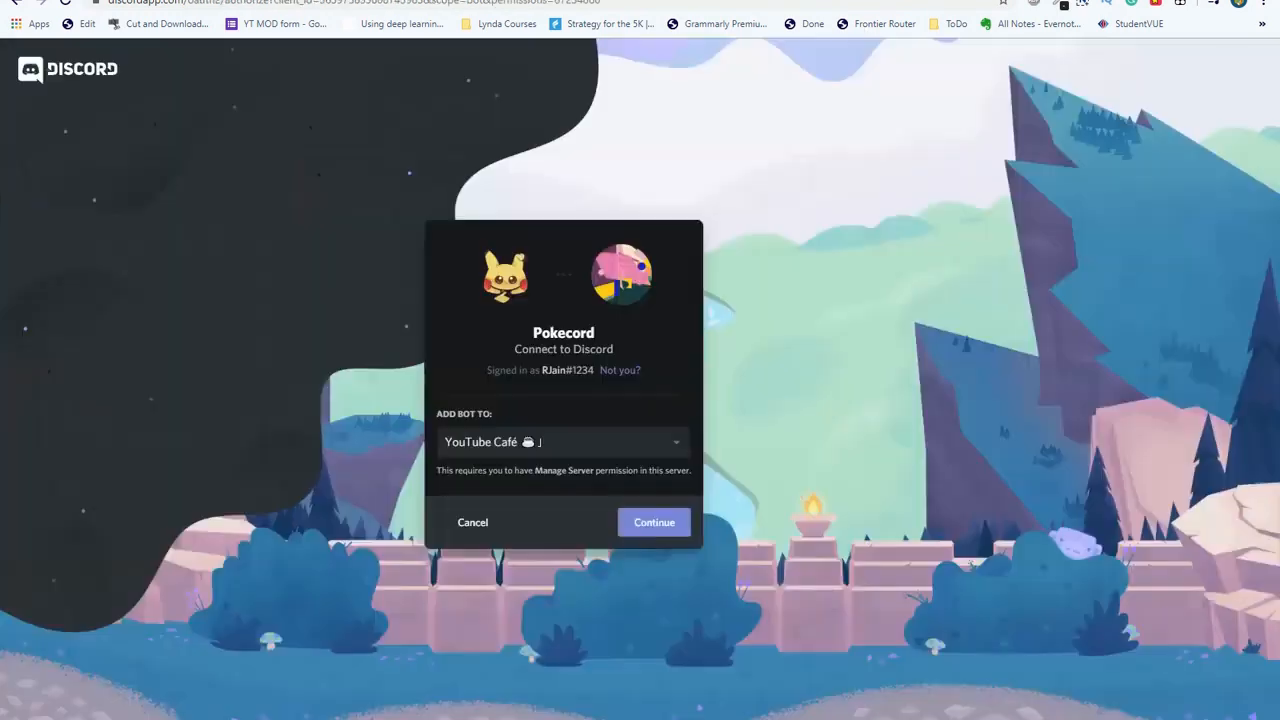
Authorize Pokécord for YouTube Café with all permissions and pass the 'I'm not a robot' check.
left_click(652, 520)
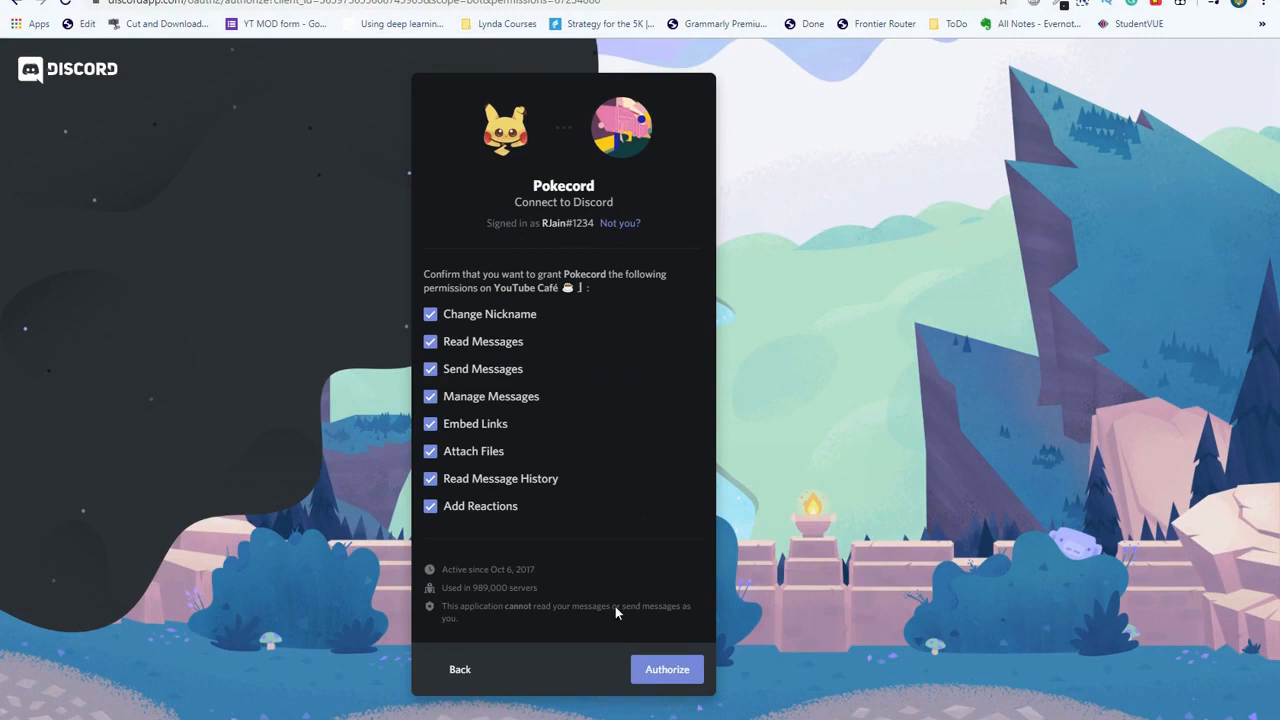
mouse_move(420, 282)
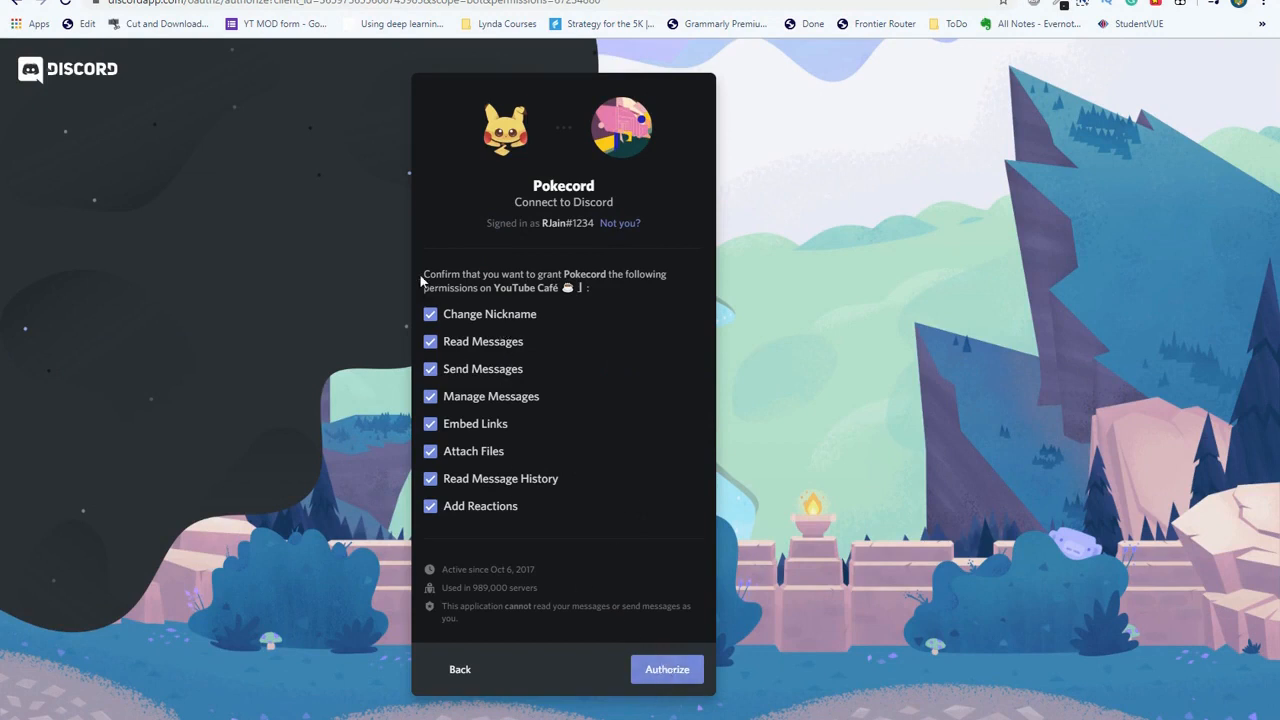
mouse_move(480, 380)
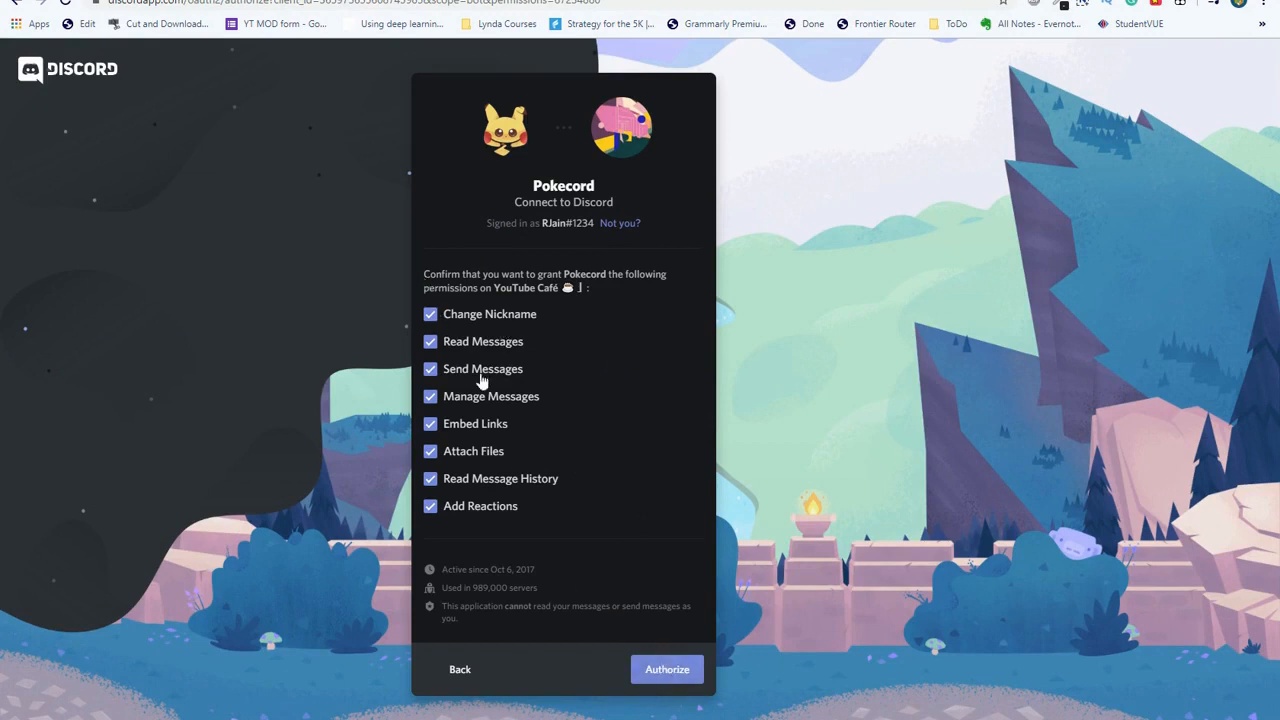
mouse_move(600, 328)
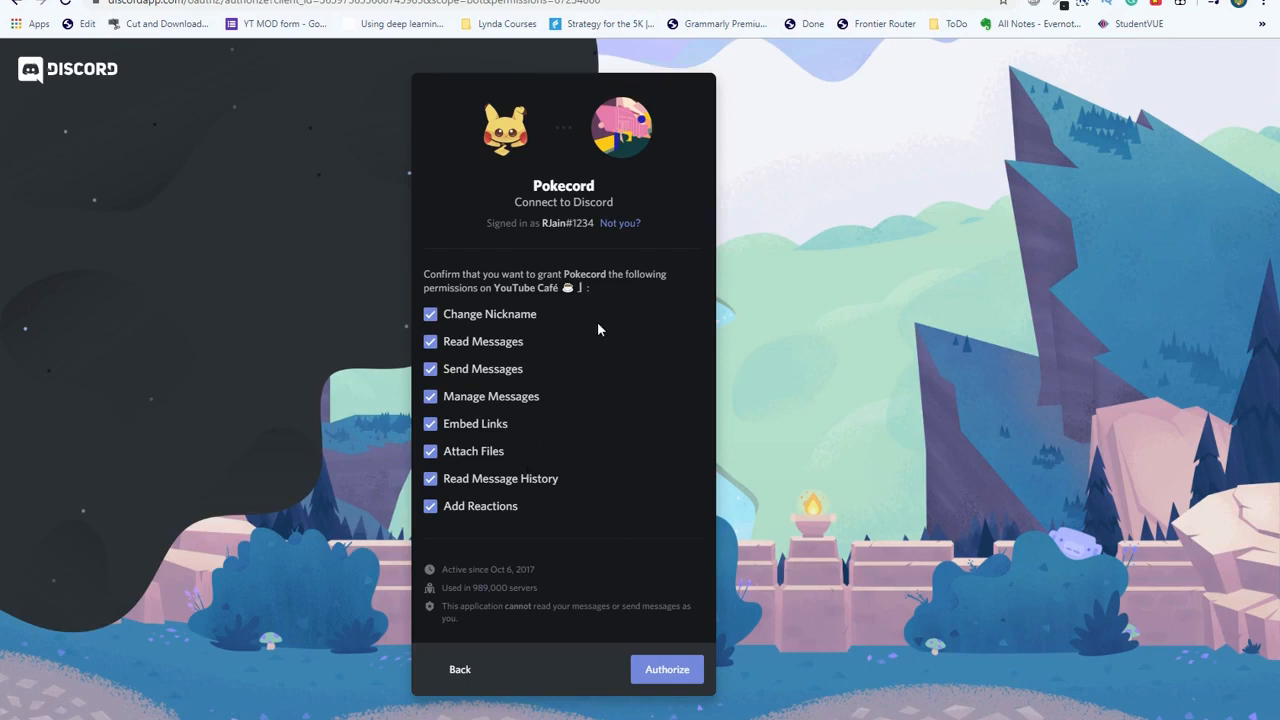
mouse_move(508, 528)
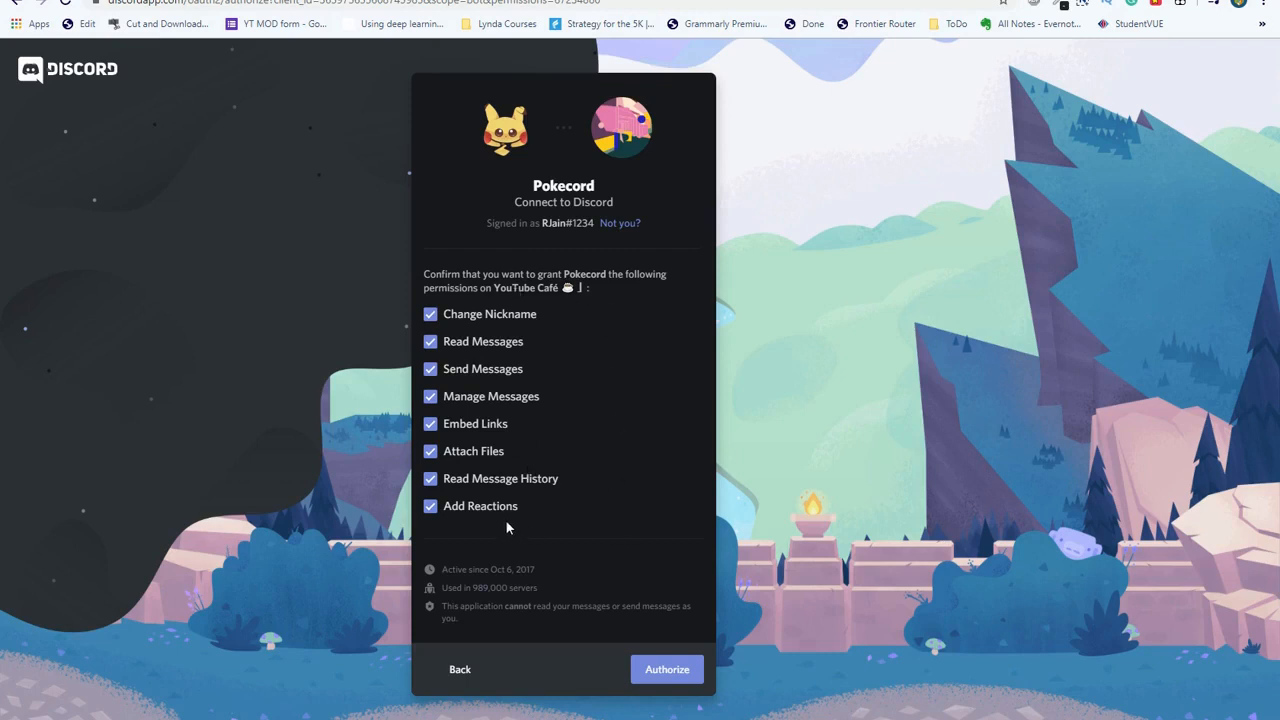
mouse_move(418, 372)
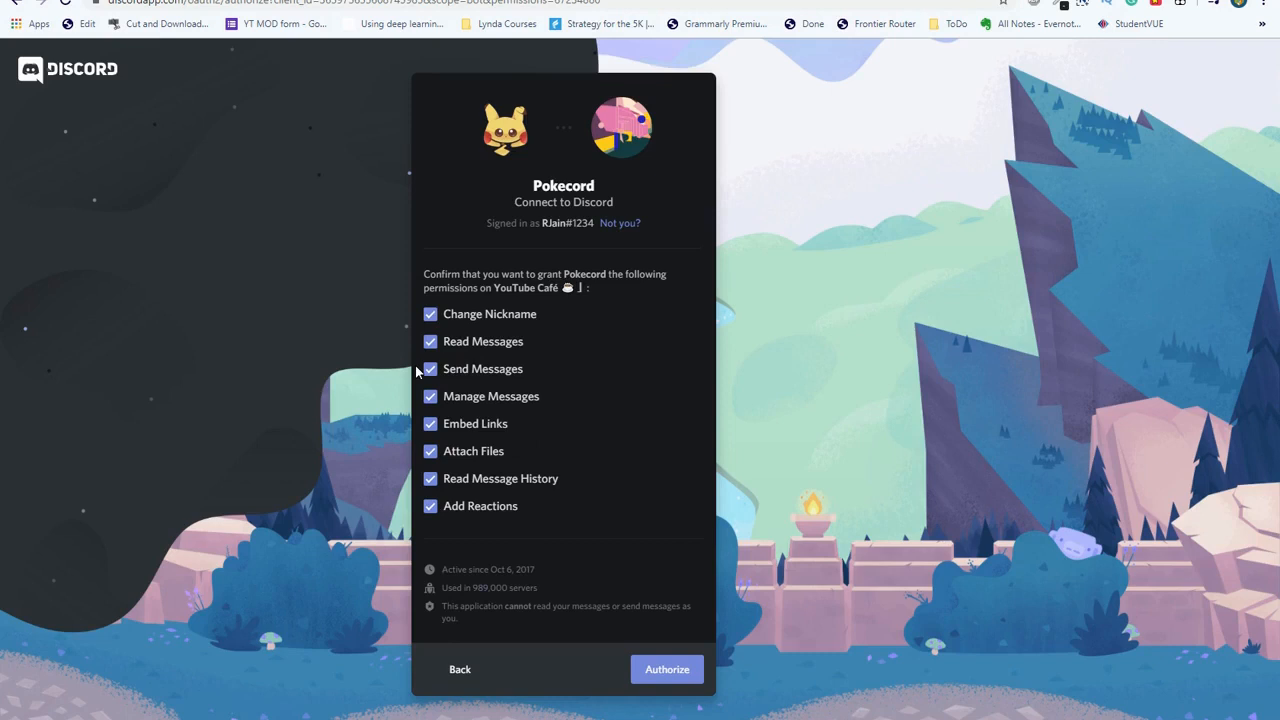
mouse_move(888, 150)
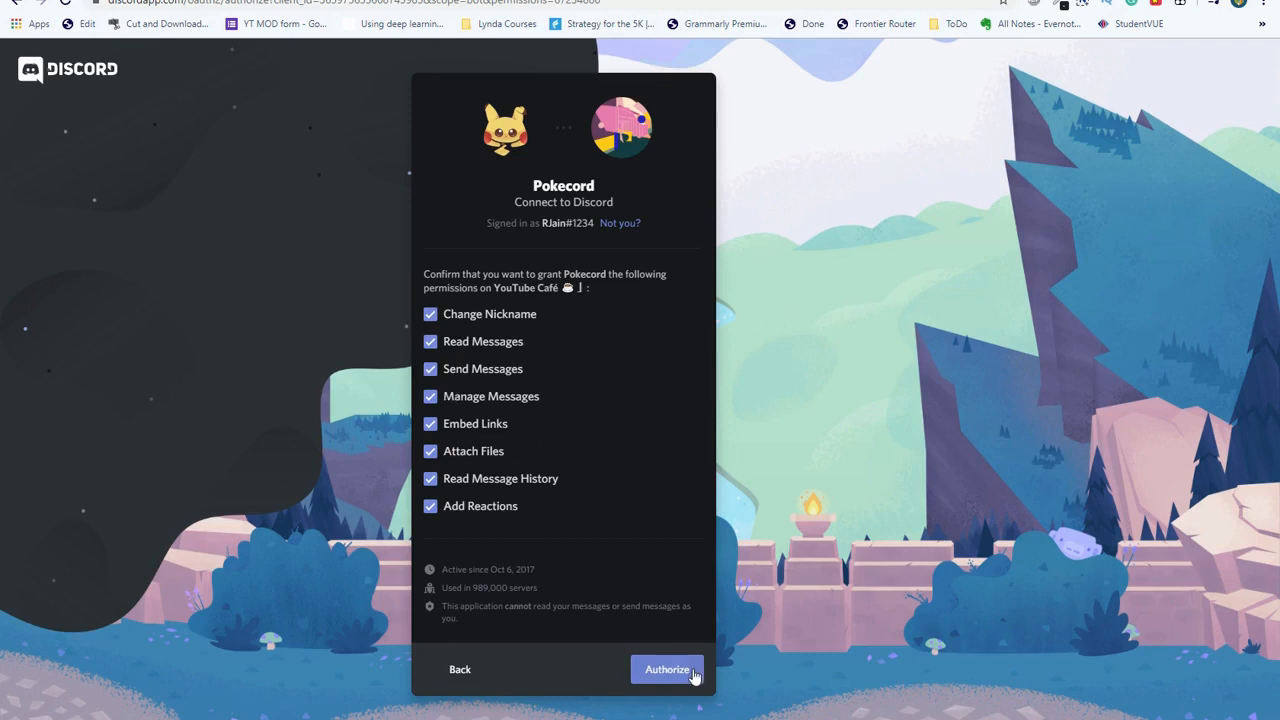
left_click(668, 668)
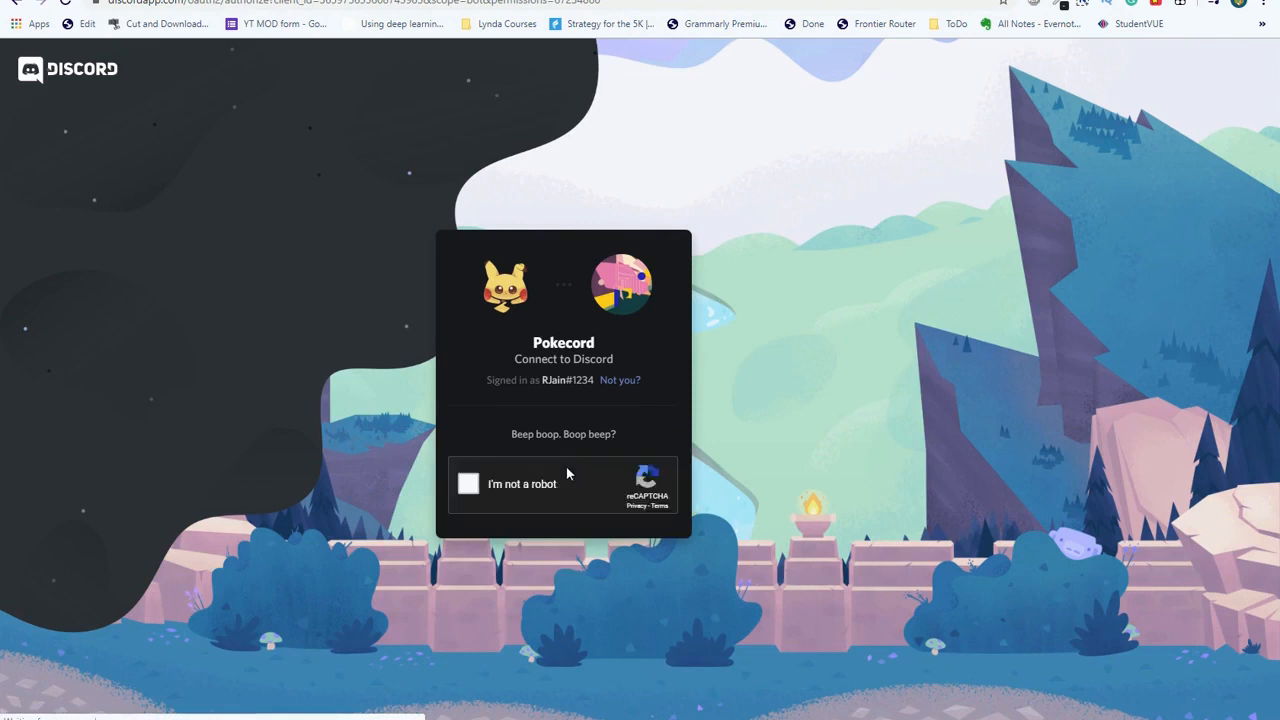
left_click(468, 484)
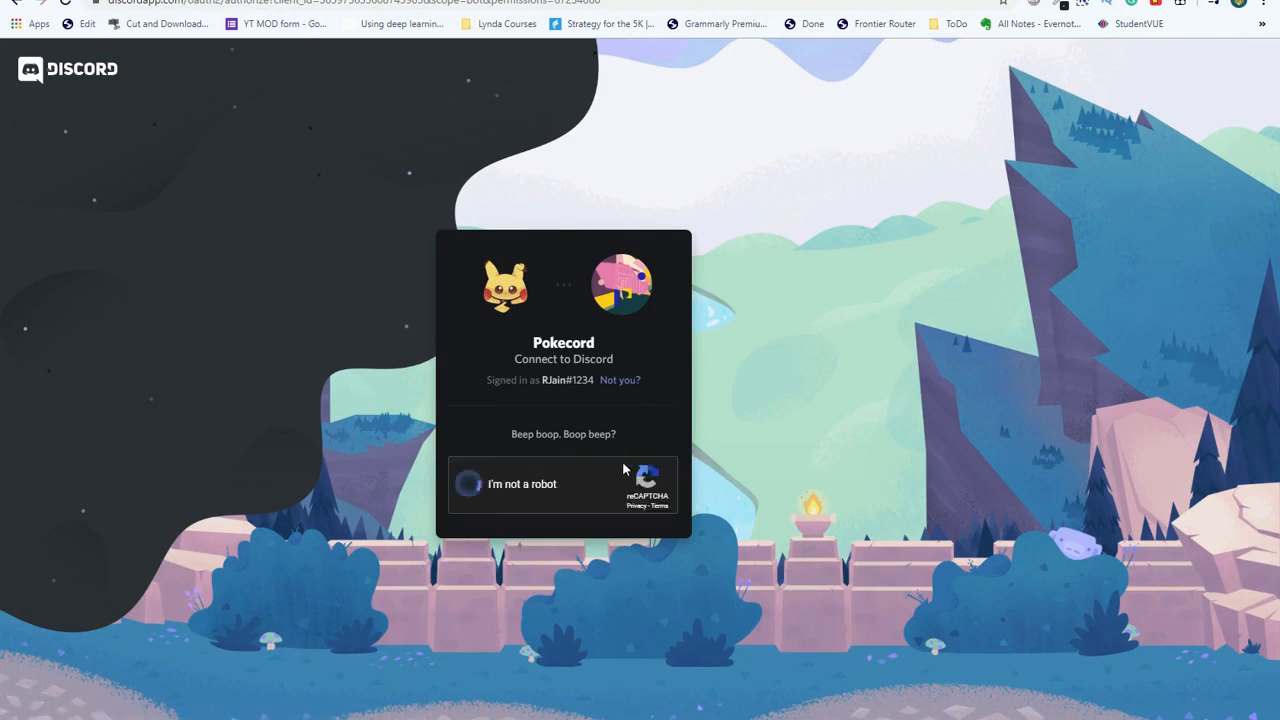
left_click(468, 484)
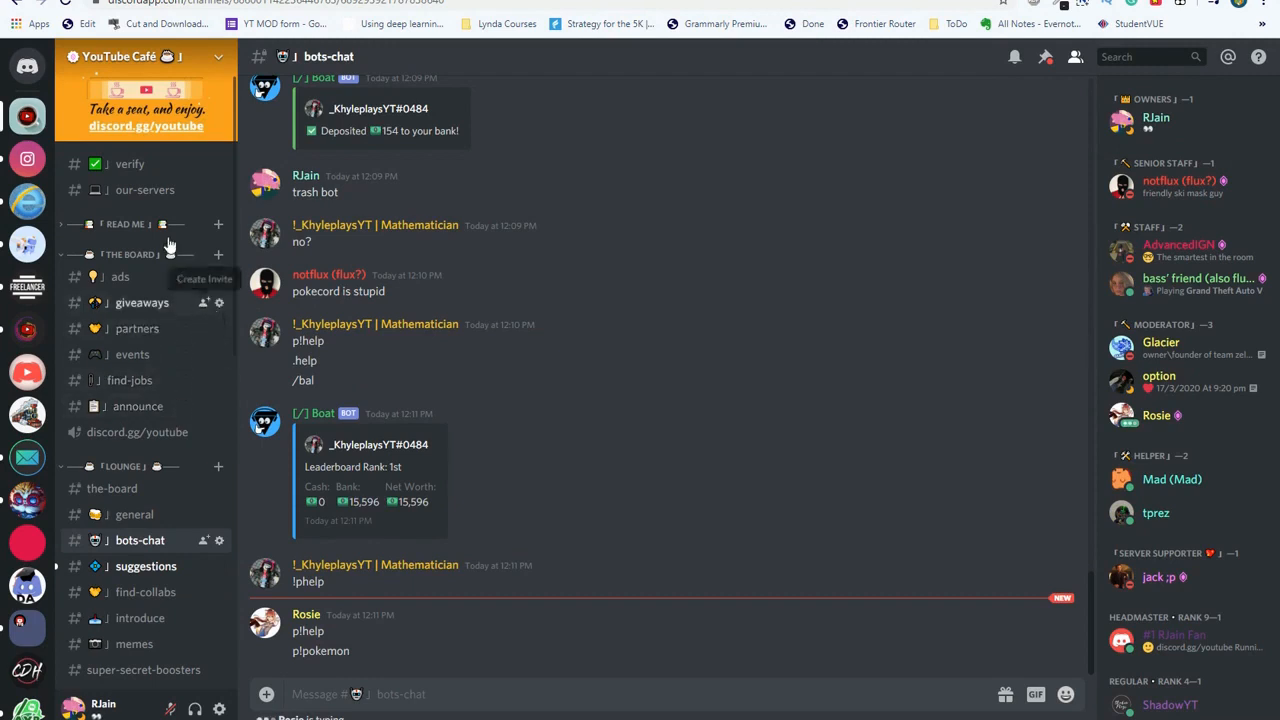
left_click(128, 164)
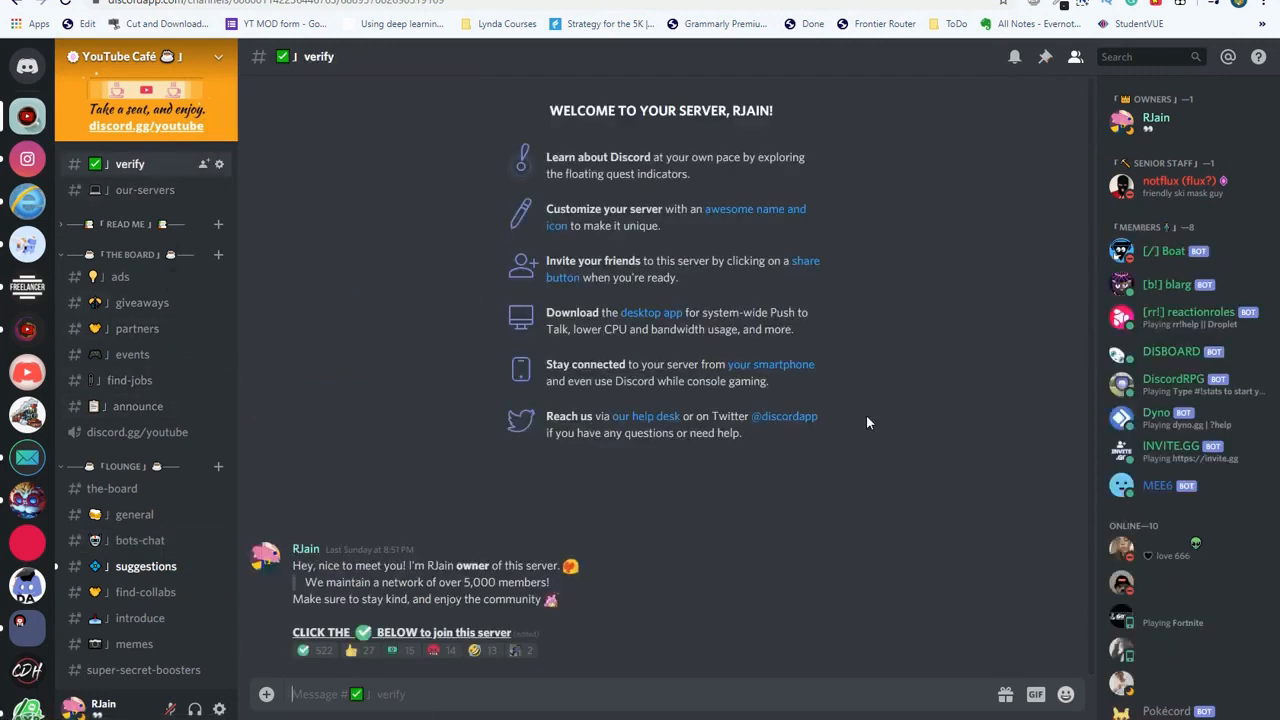
scroll("down", 3)
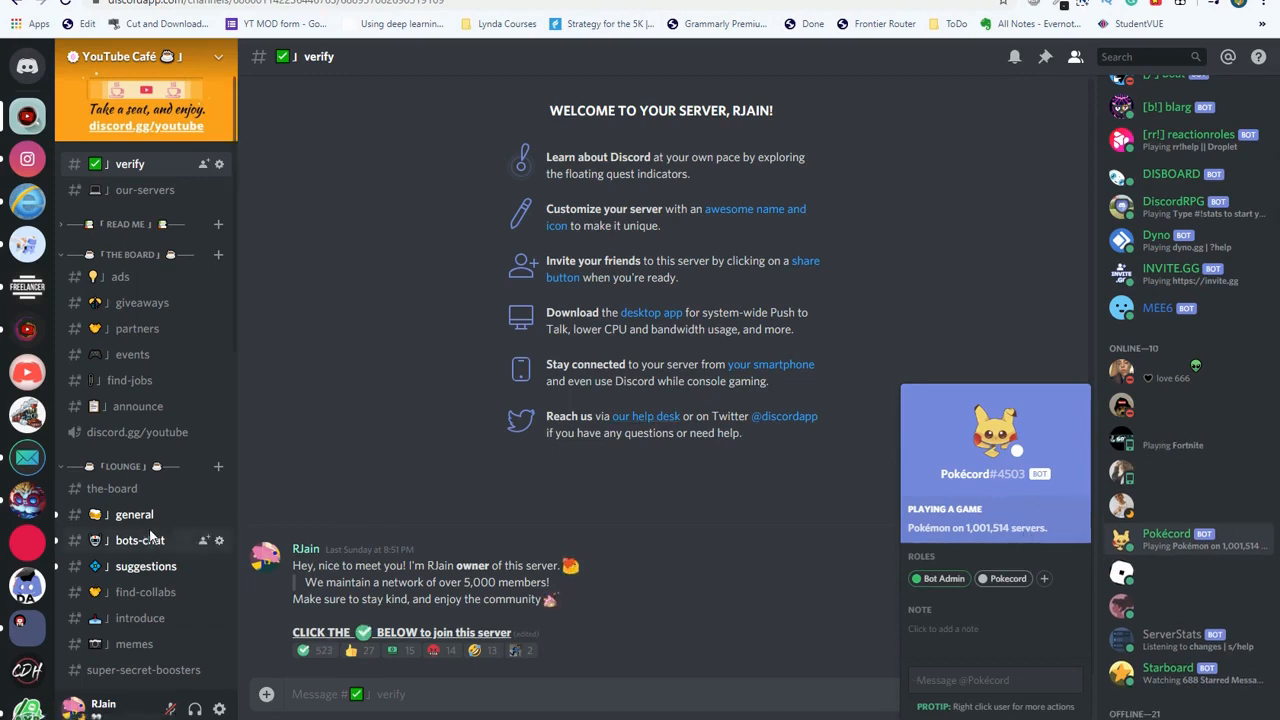
left_click(140, 540)
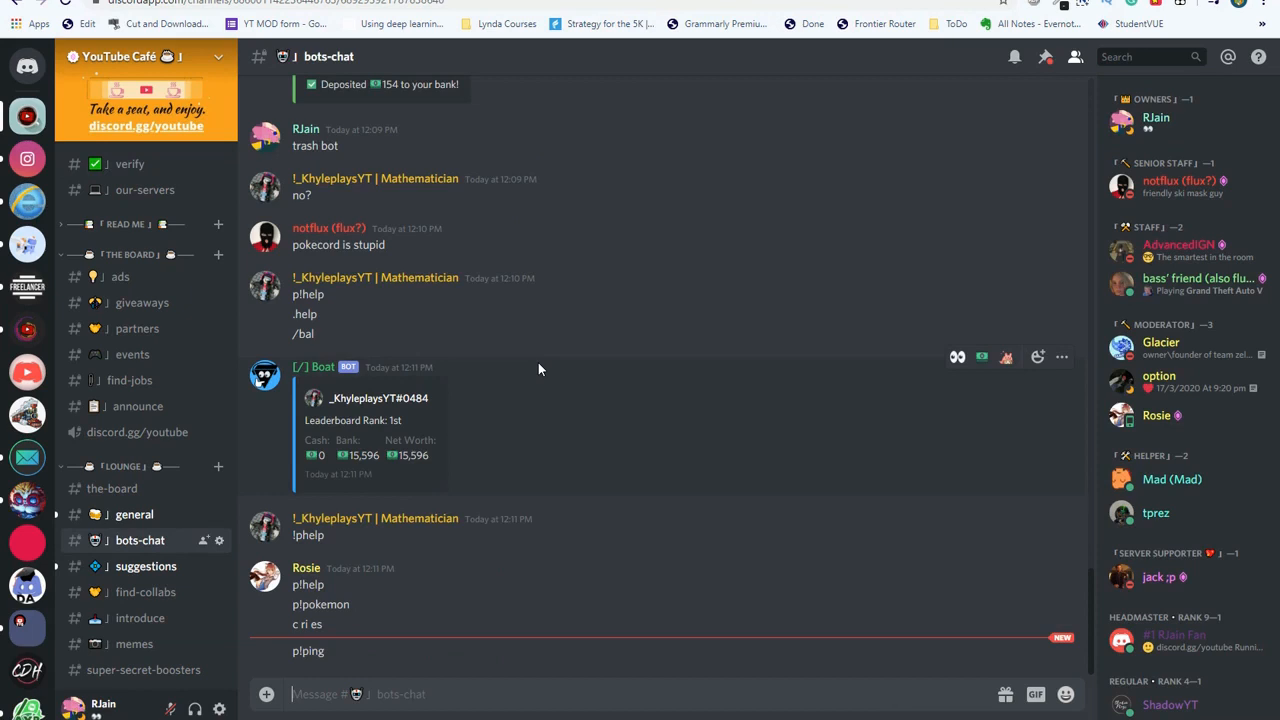
type("@poke")
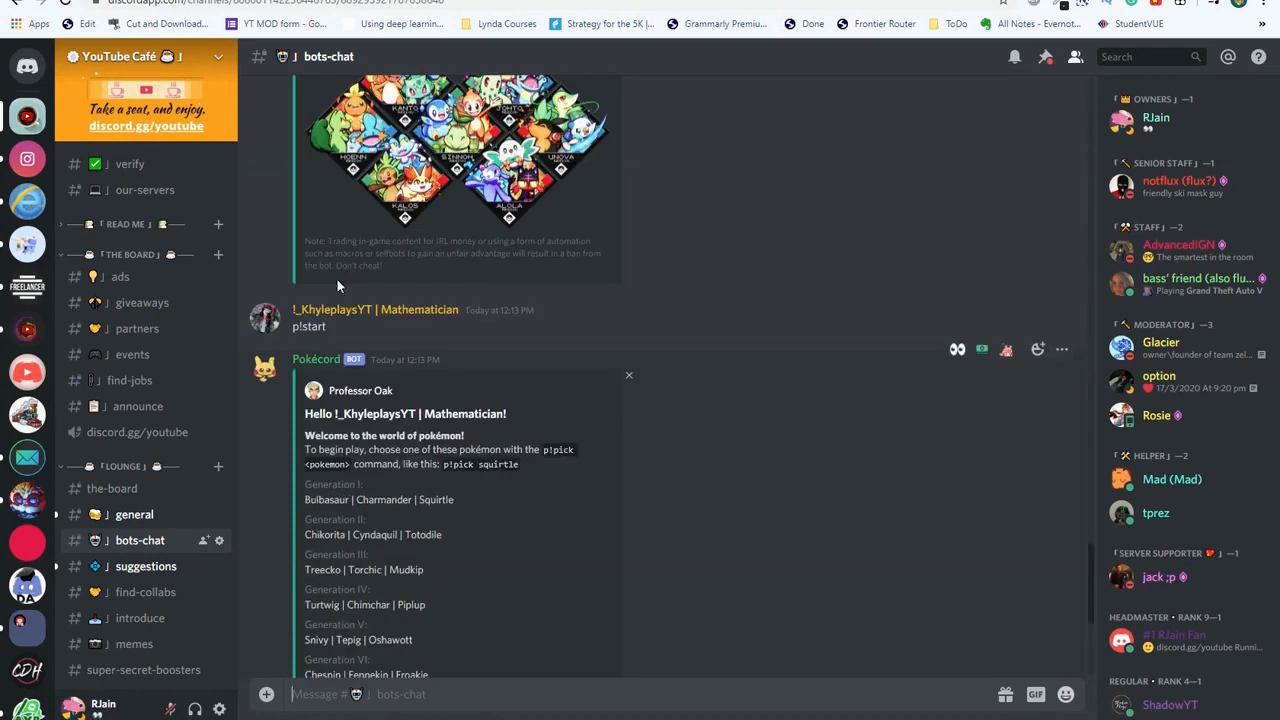
scroll("down", 3)
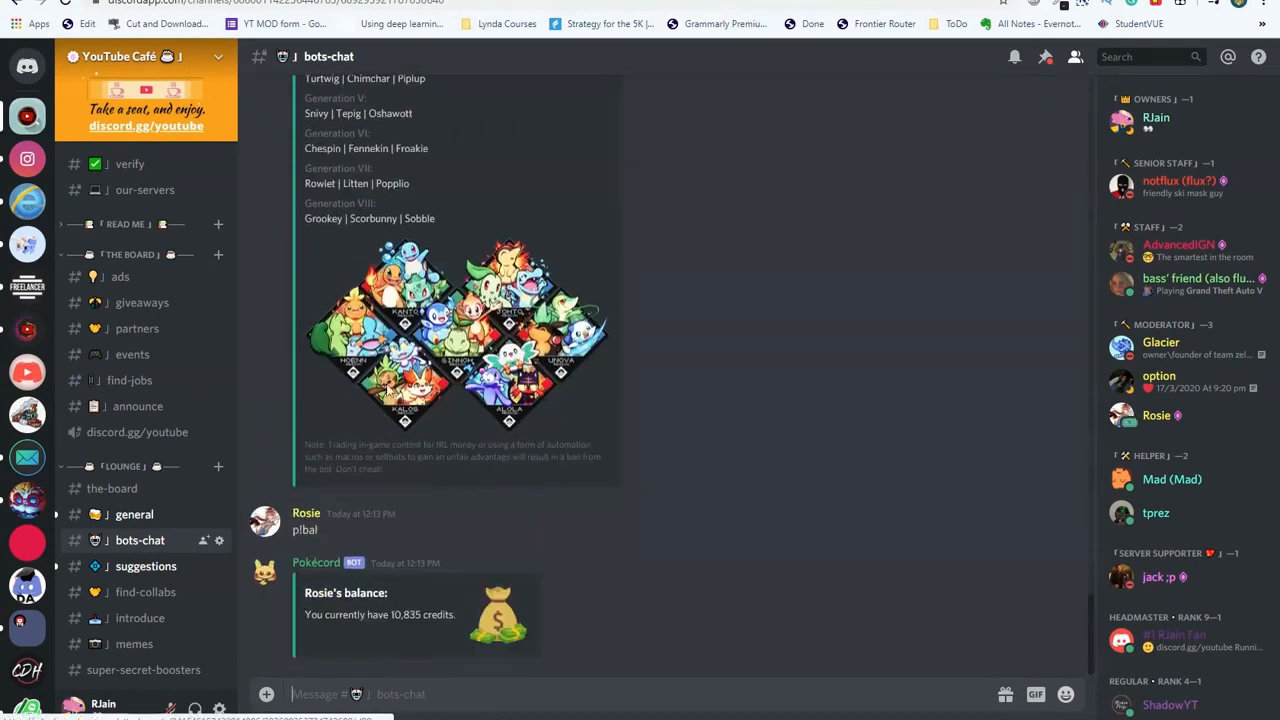
scroll("up", 3)
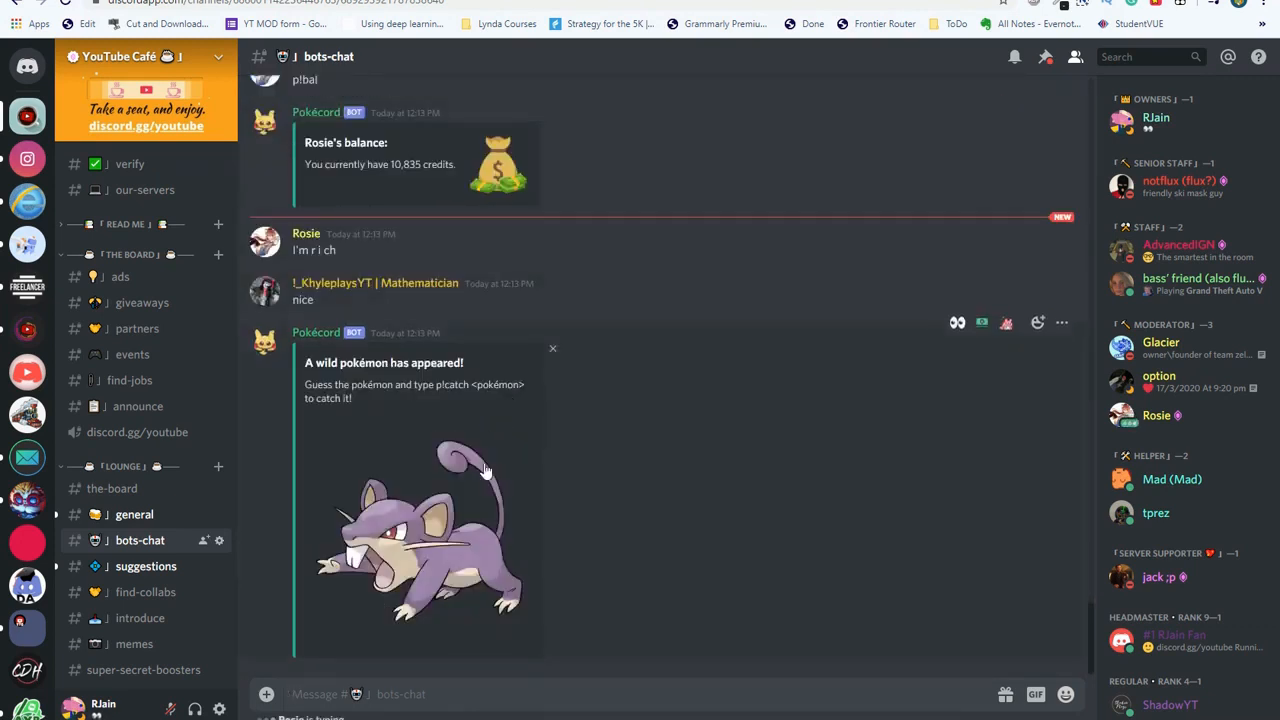
left_click(134, 514)
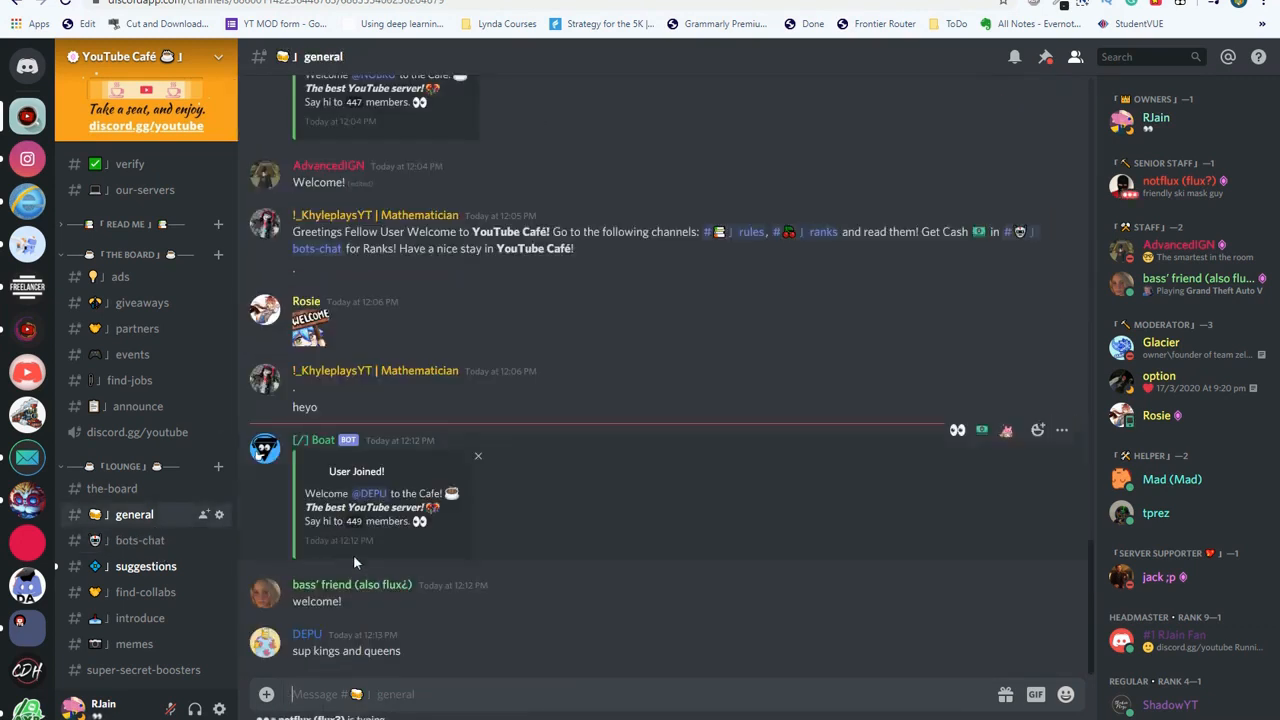
left_click(140, 540)
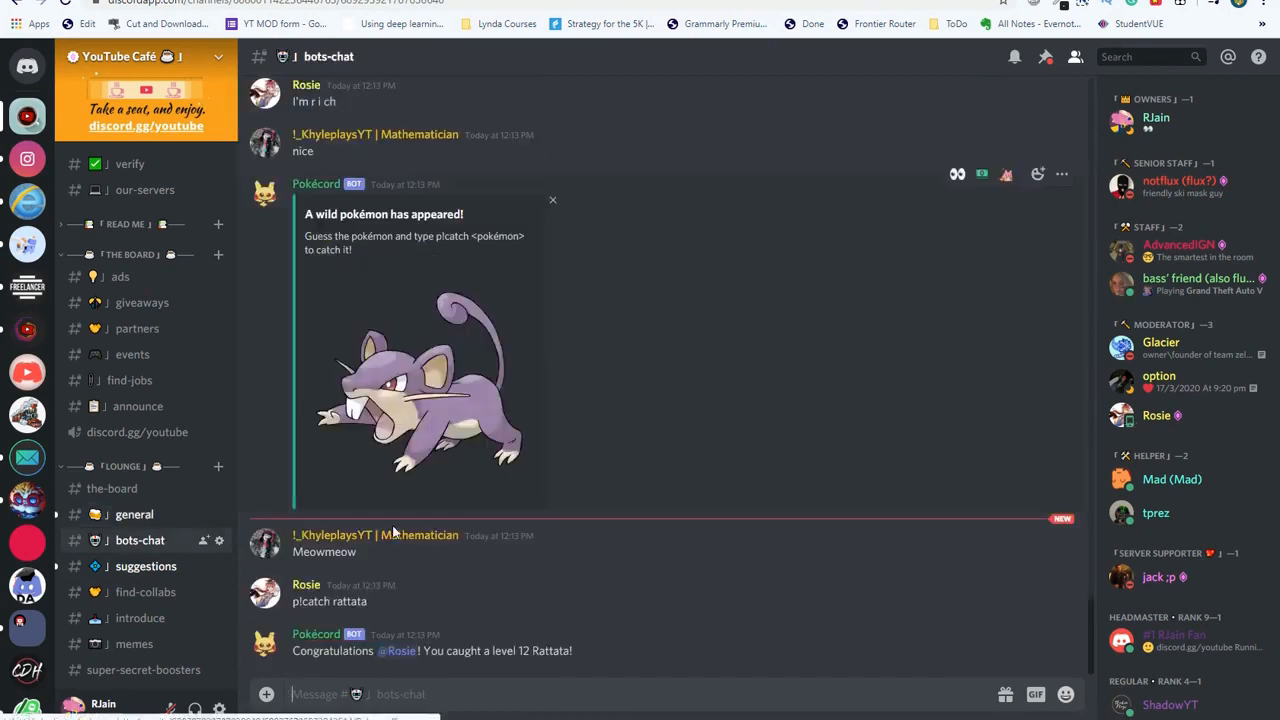
Review the caught level 12 Rattata's info card and the pokémon list in #bots-chat.
scroll("down", 3)
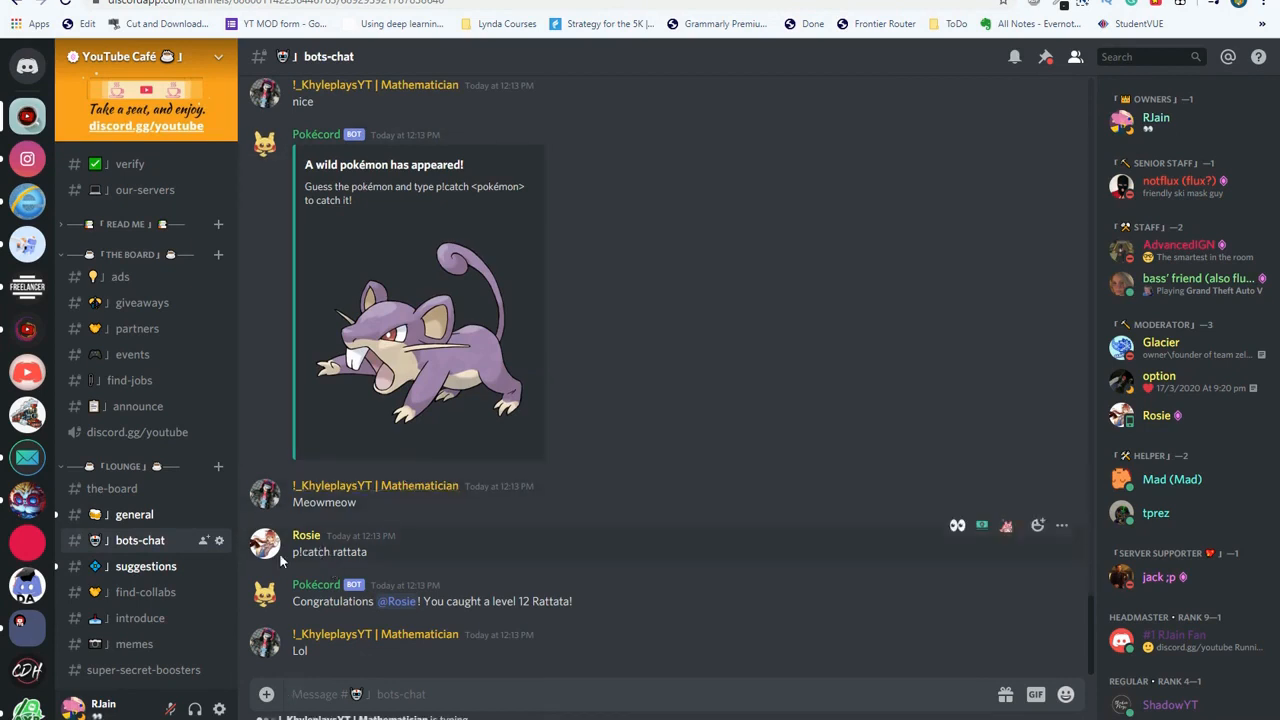
mouse_move(416, 556)
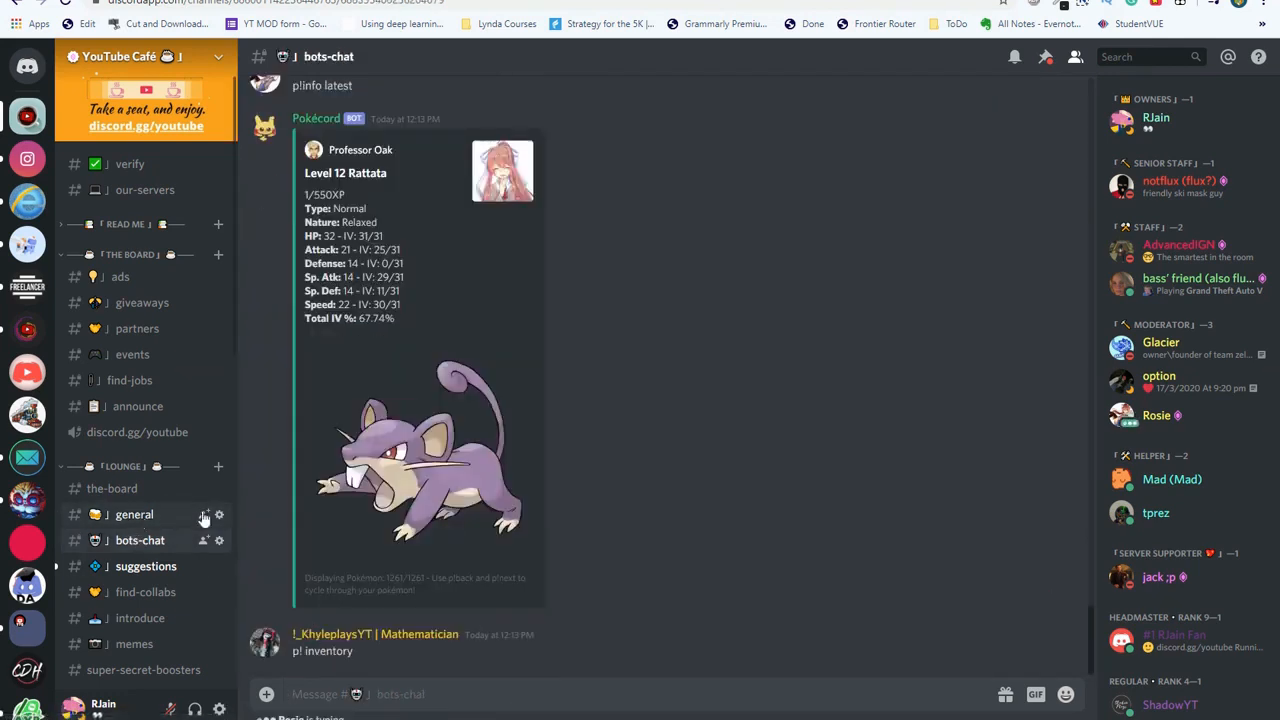
left_click(134, 514)
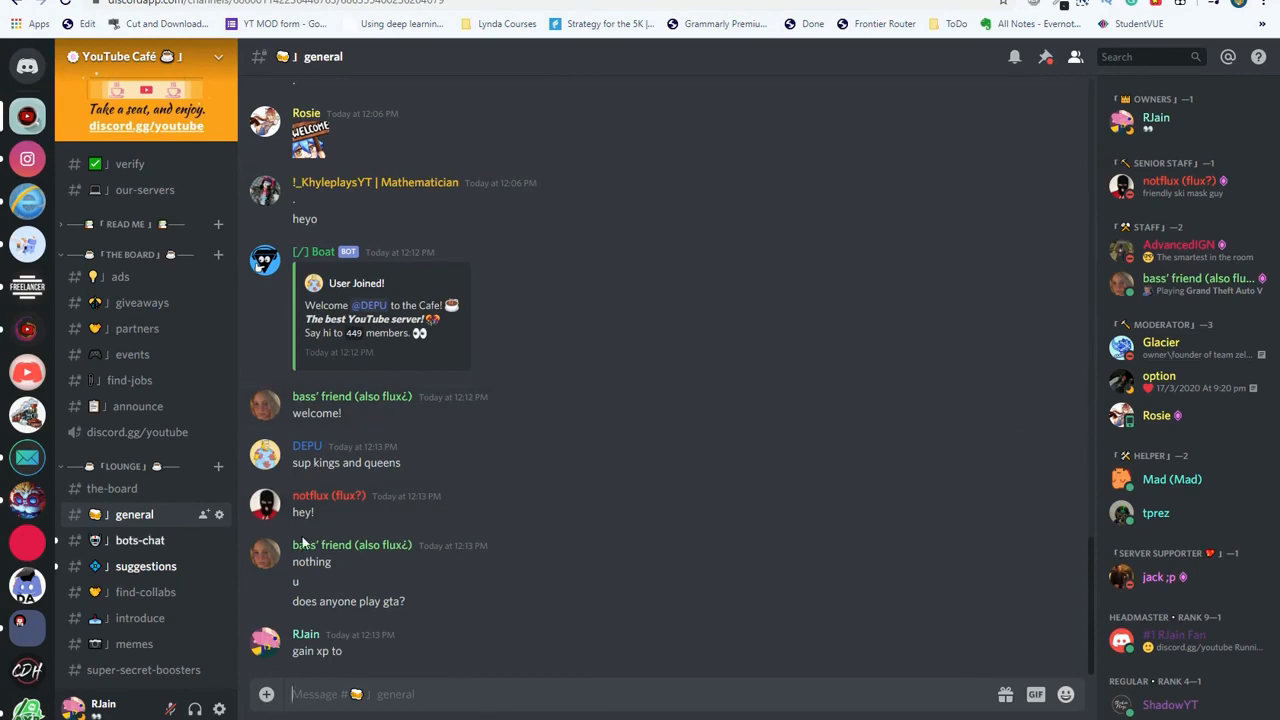
mouse_move(184, 540)
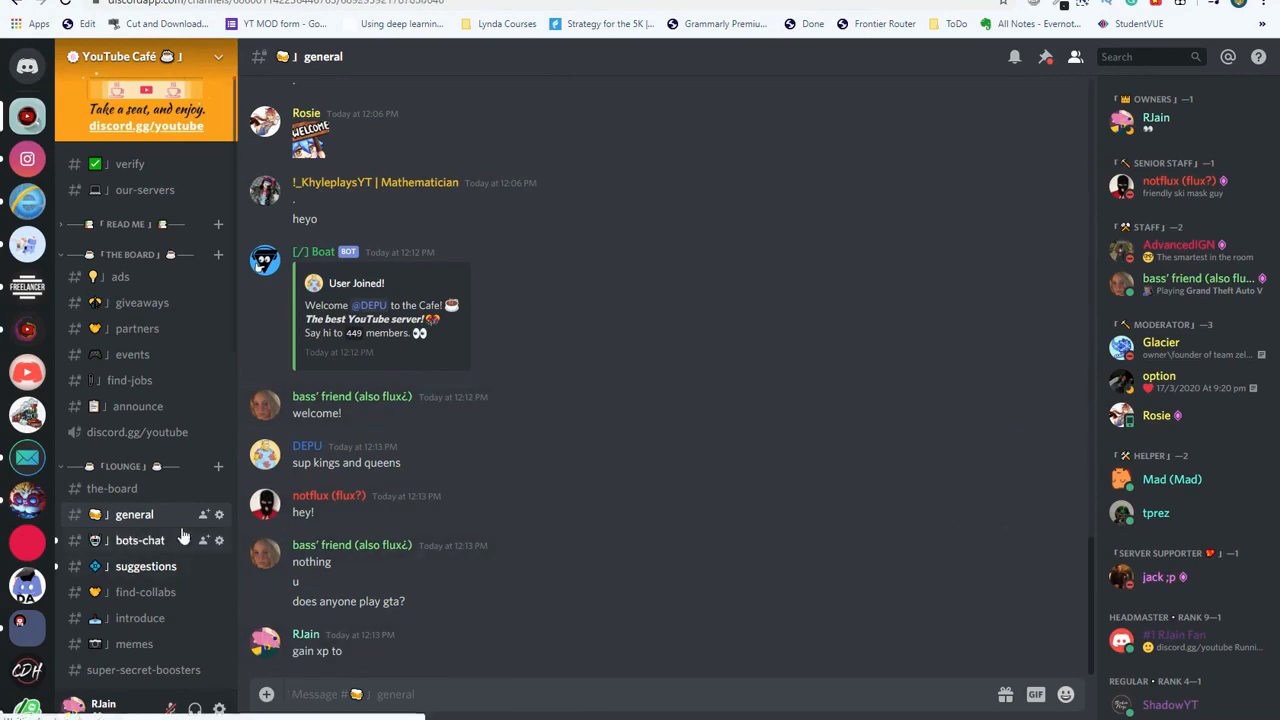
left_click(140, 540)
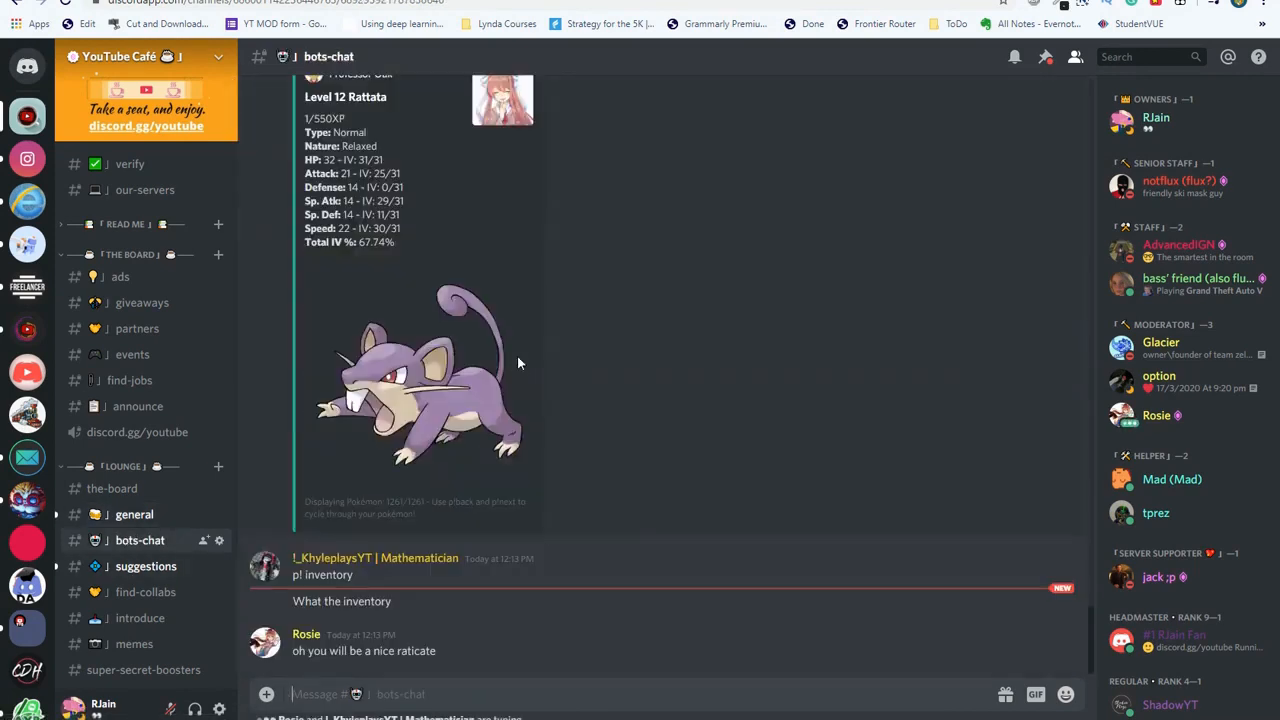
mouse_move(758, 248)
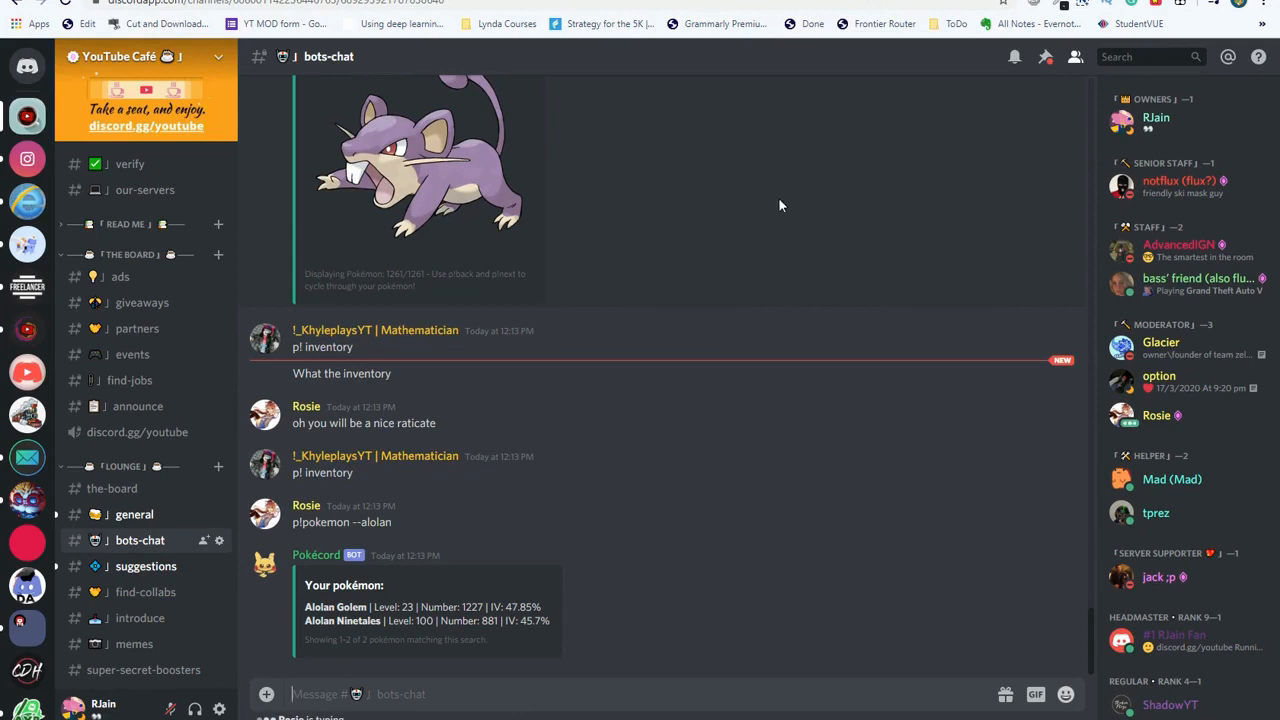
mouse_move(816, 212)
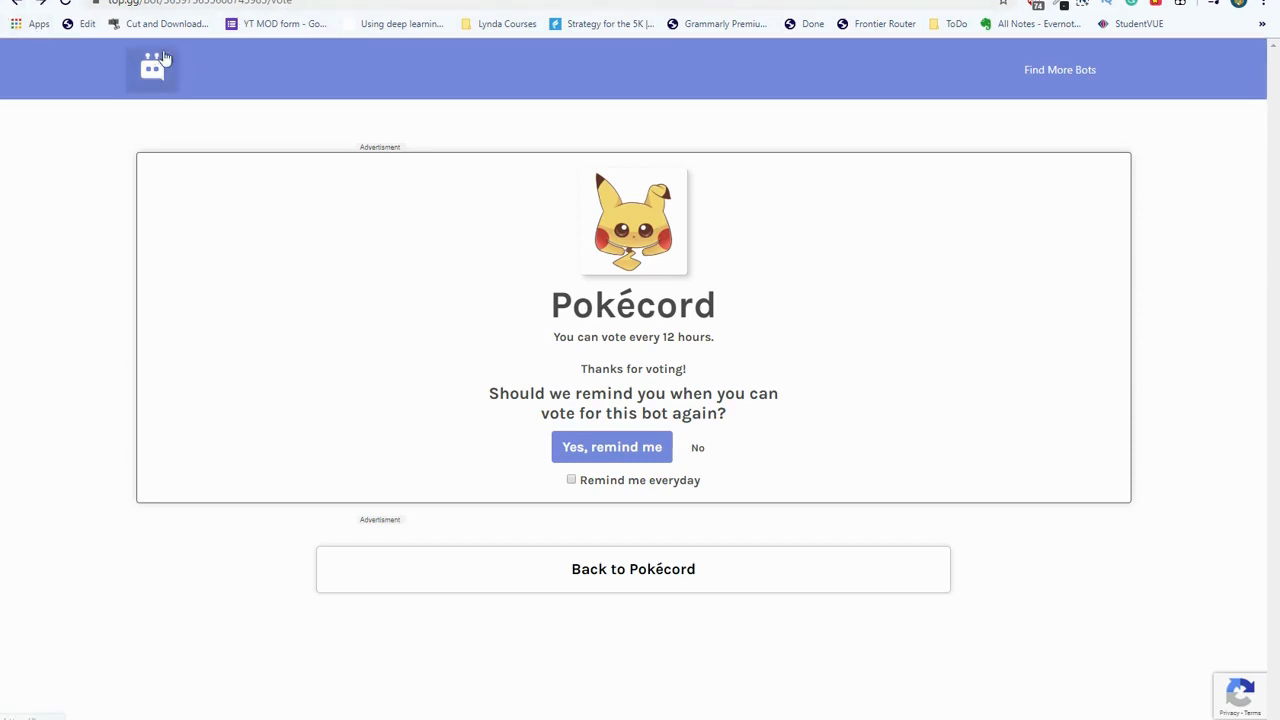
mouse_move(392, 208)
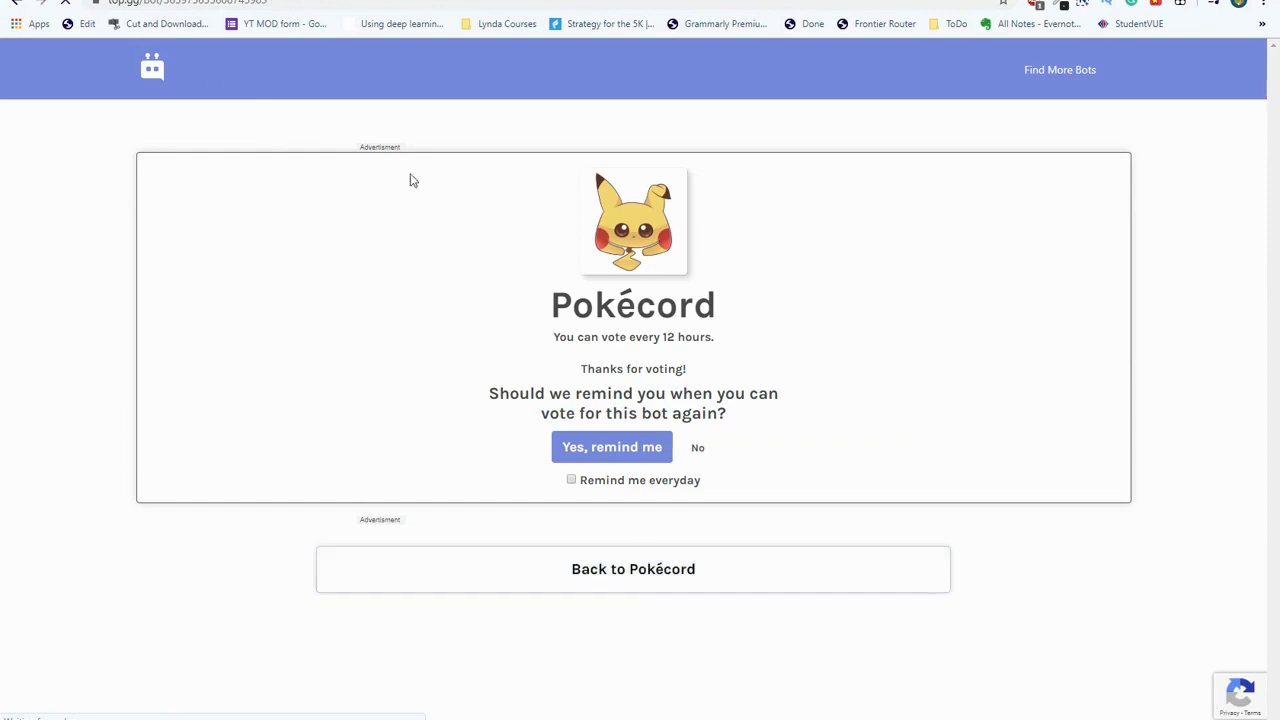
Vote for Pokécord on top.gg, which reports the vote is already cast for the next 12 hours.
left_click(632, 568)
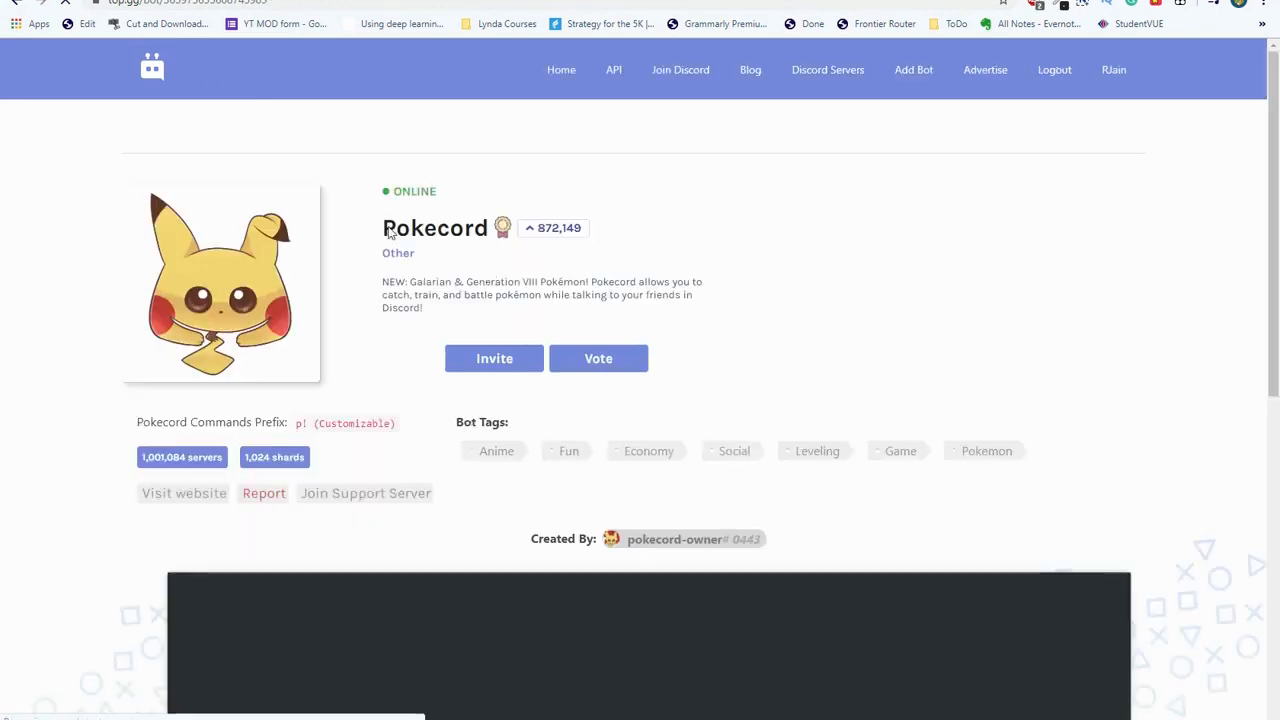
scroll("down", 3)
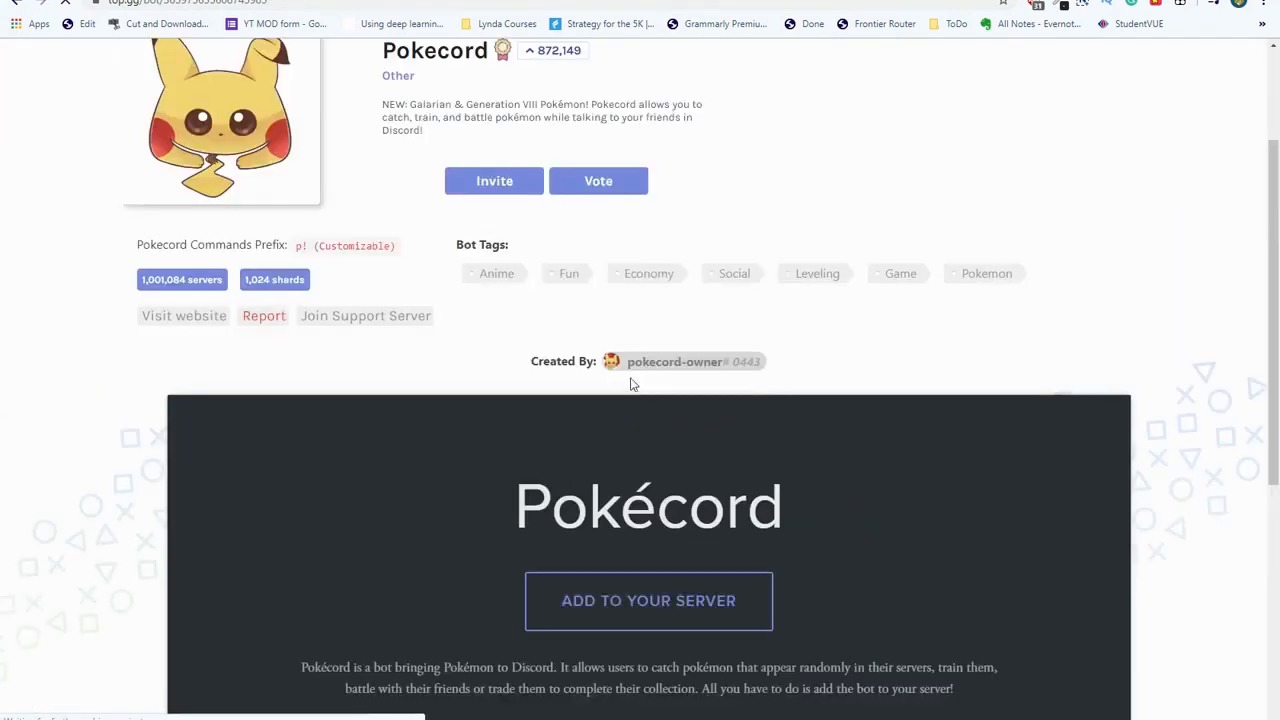
mouse_move(598, 180)
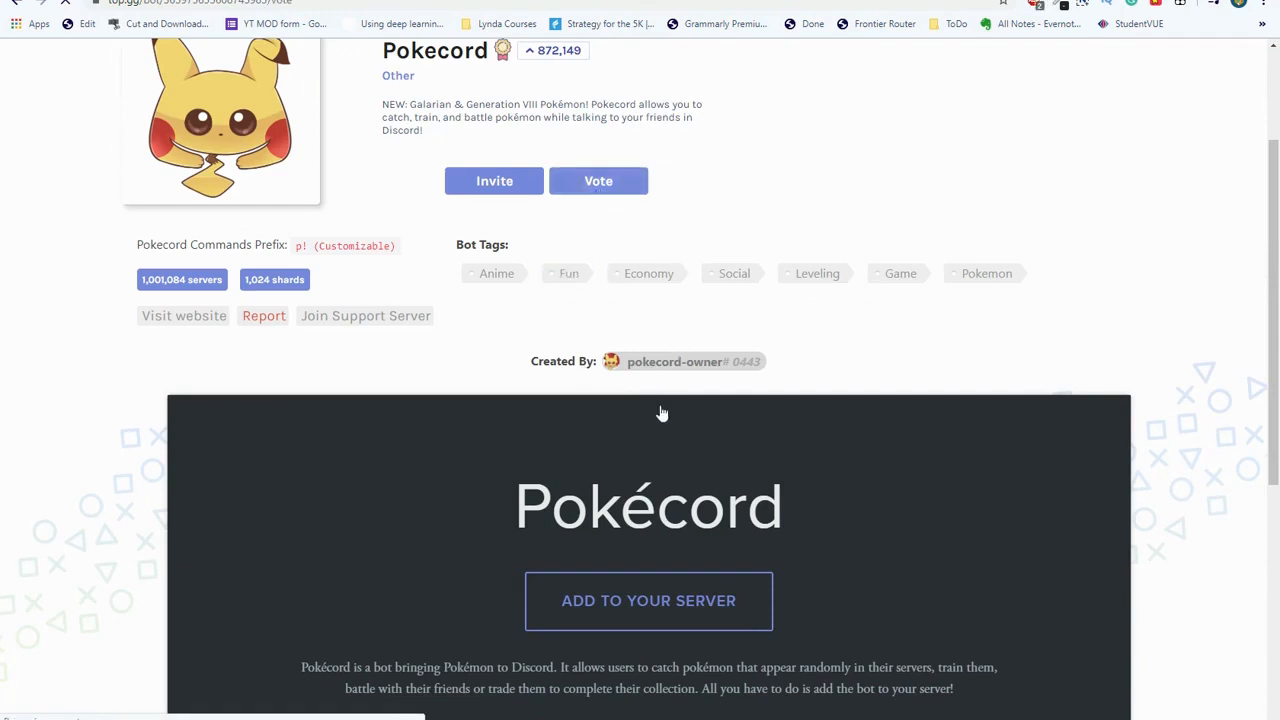
left_click(598, 180)
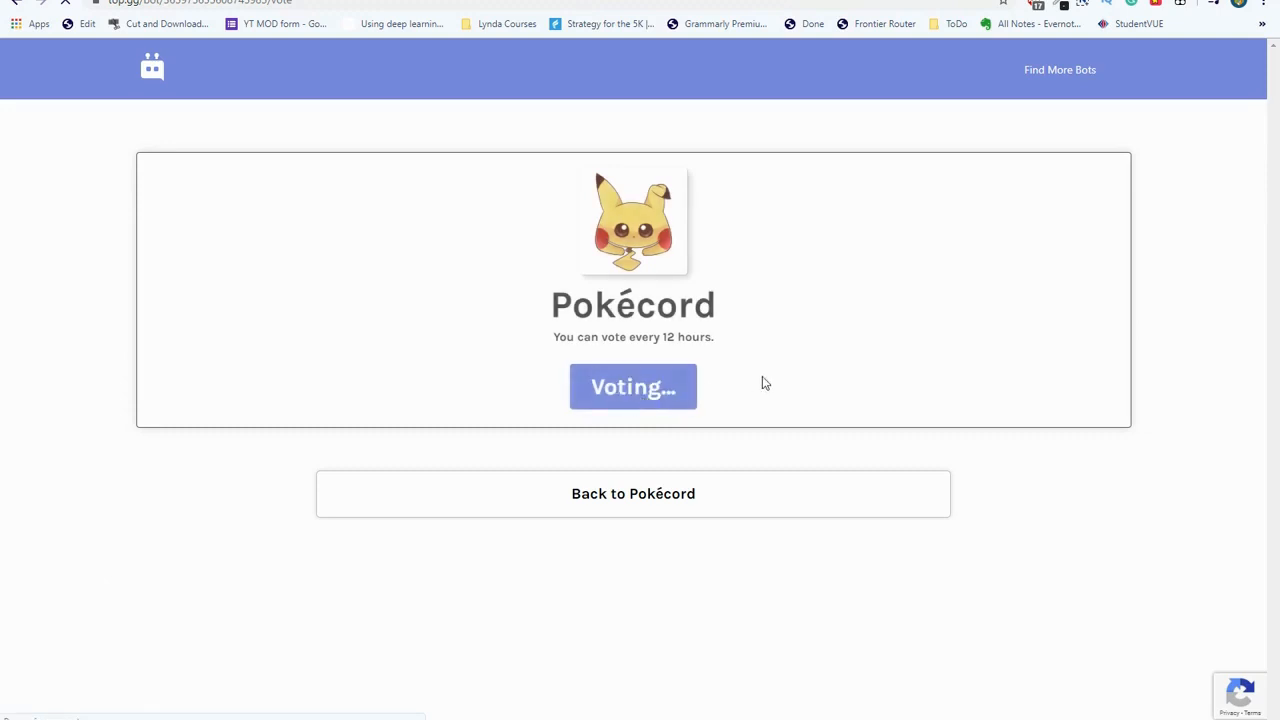
left_click(632, 388)
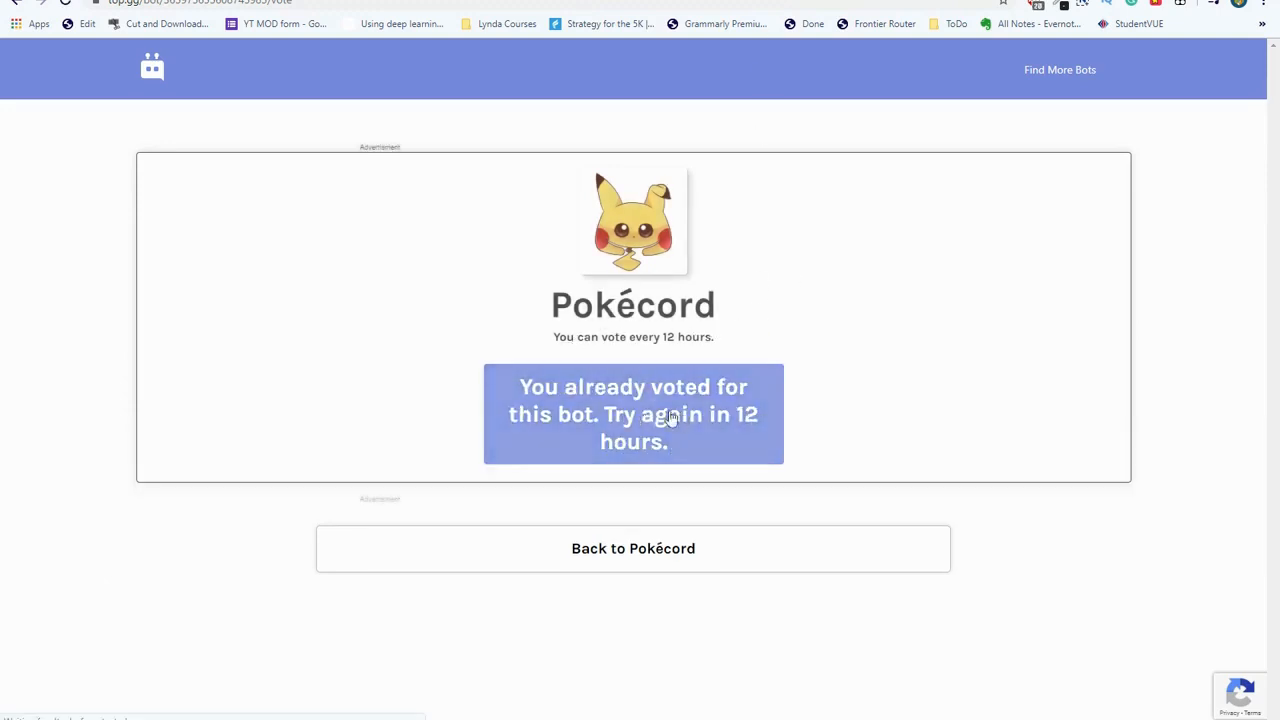
mouse_move(892, 72)
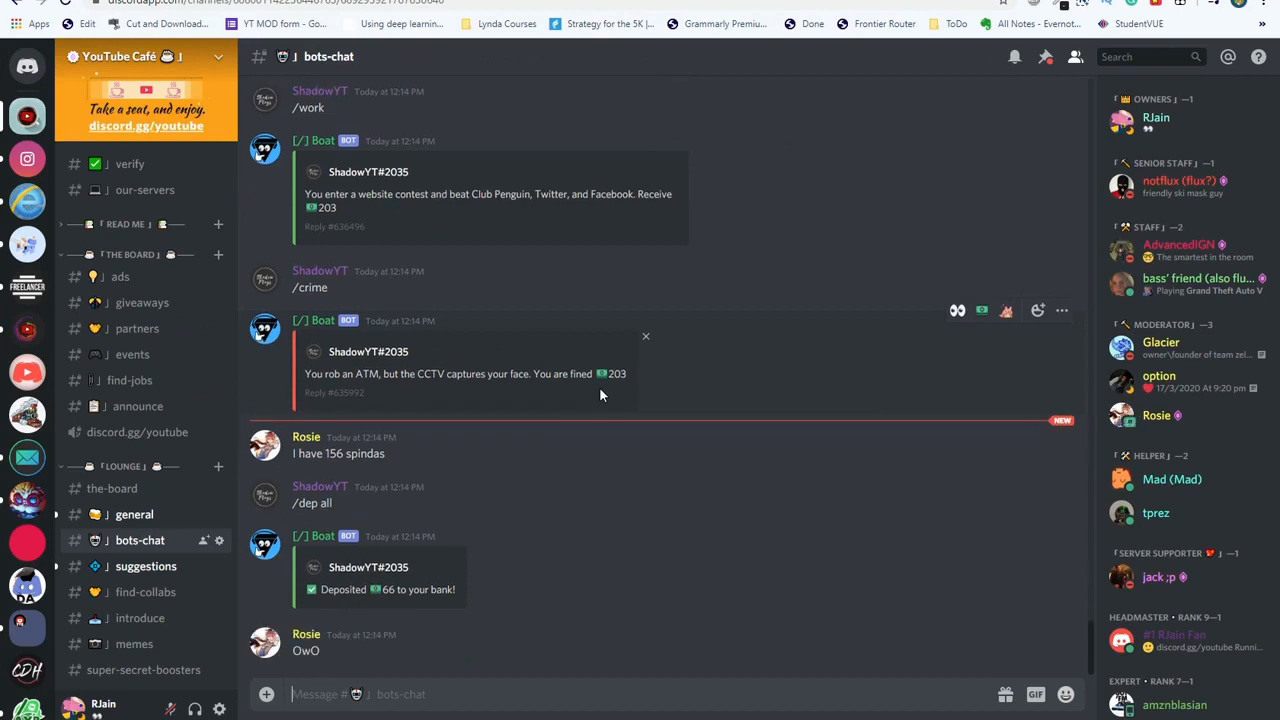
Send p!daily claim in #bots-chat to get the Voting Rewards card with a one-day streak.
type("p")
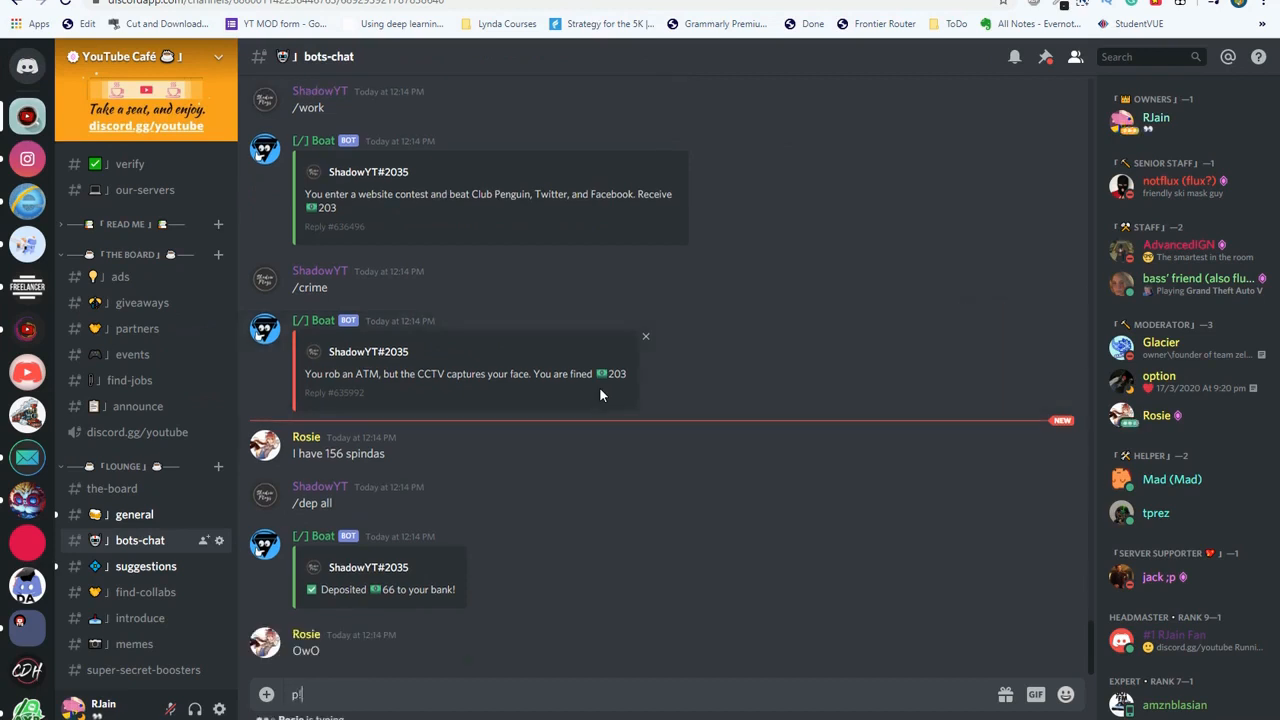
type("!daily d")
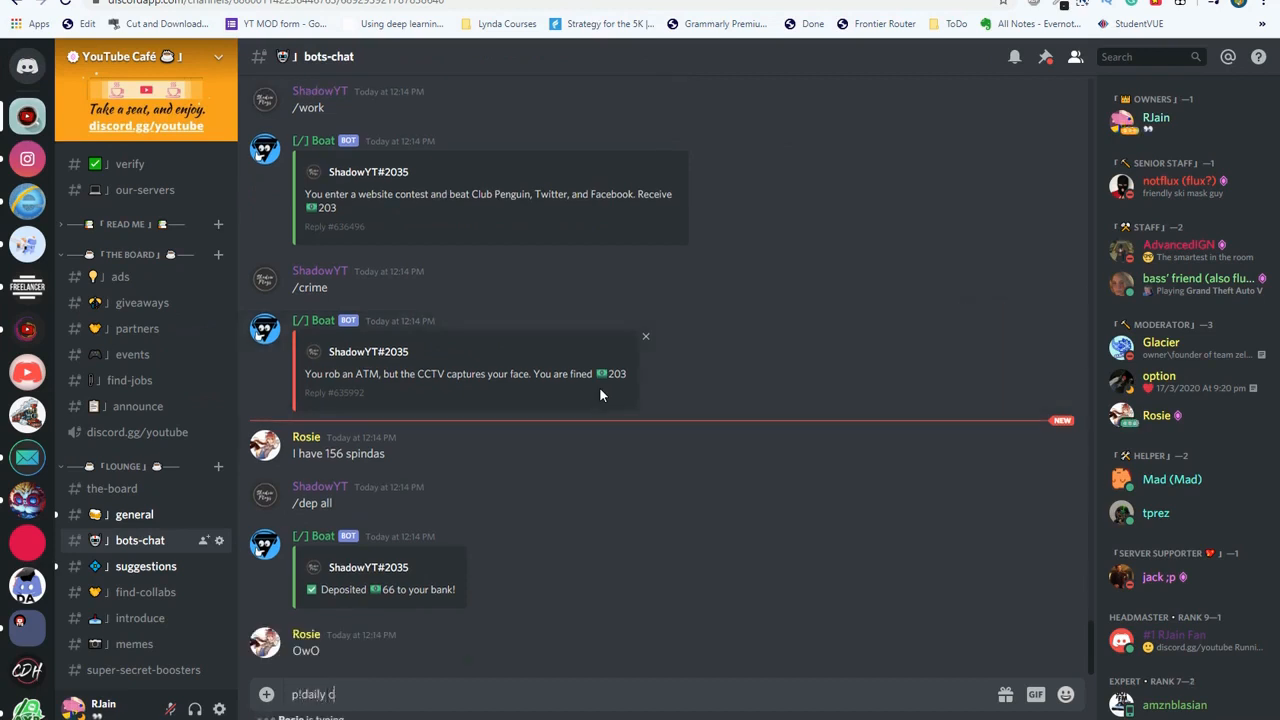
key("Return")
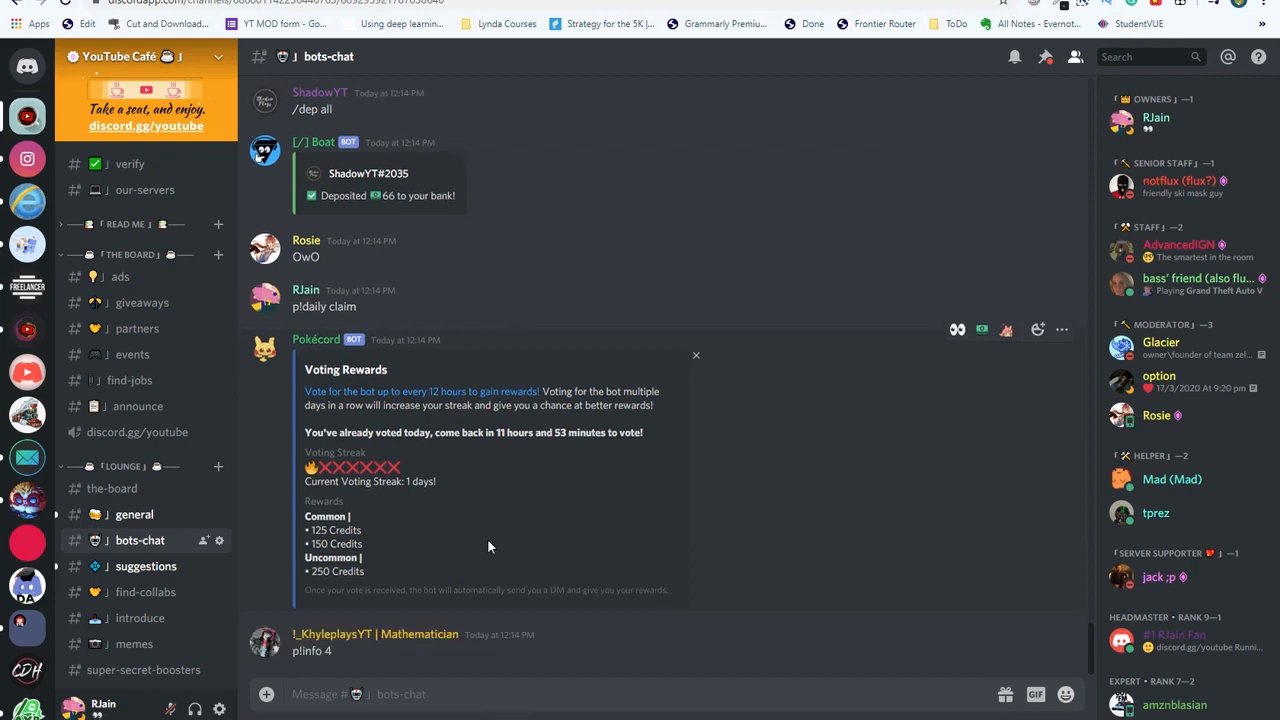
Scroll to Pokécord's p!shop reply showing a 3,797 balance and six shop pages.
scroll("down", 3)
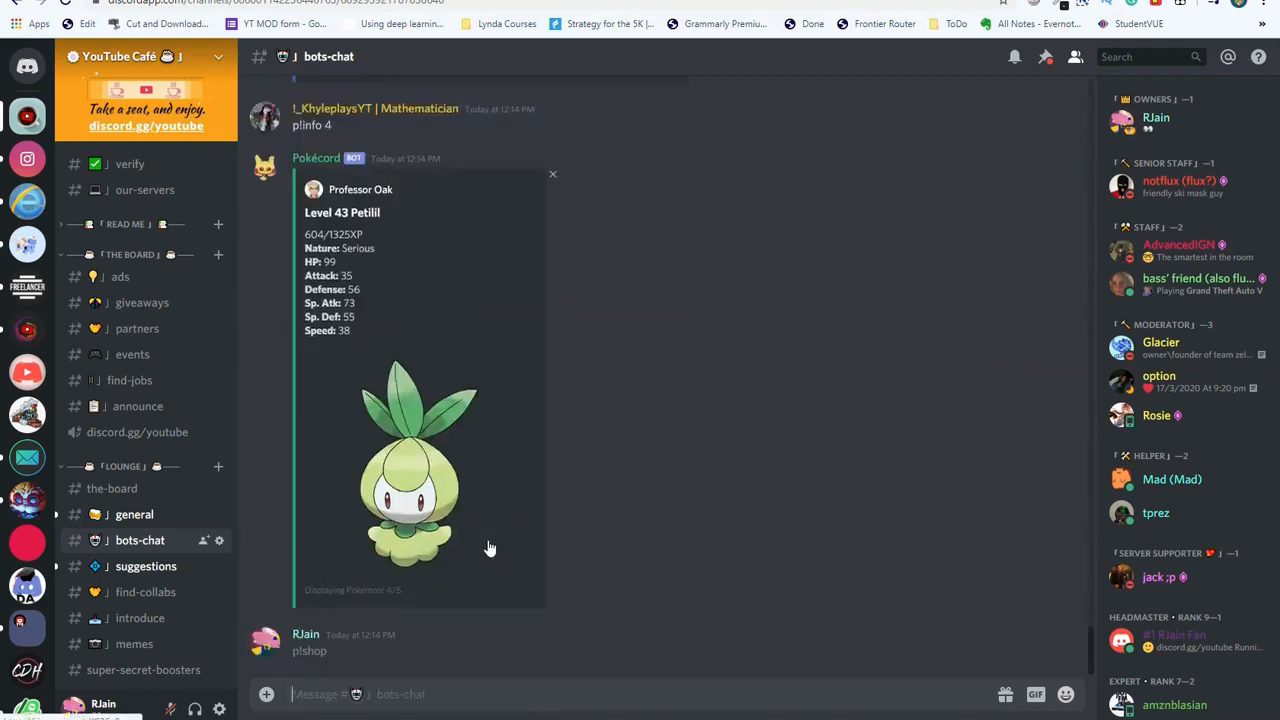
scroll("down", 3)
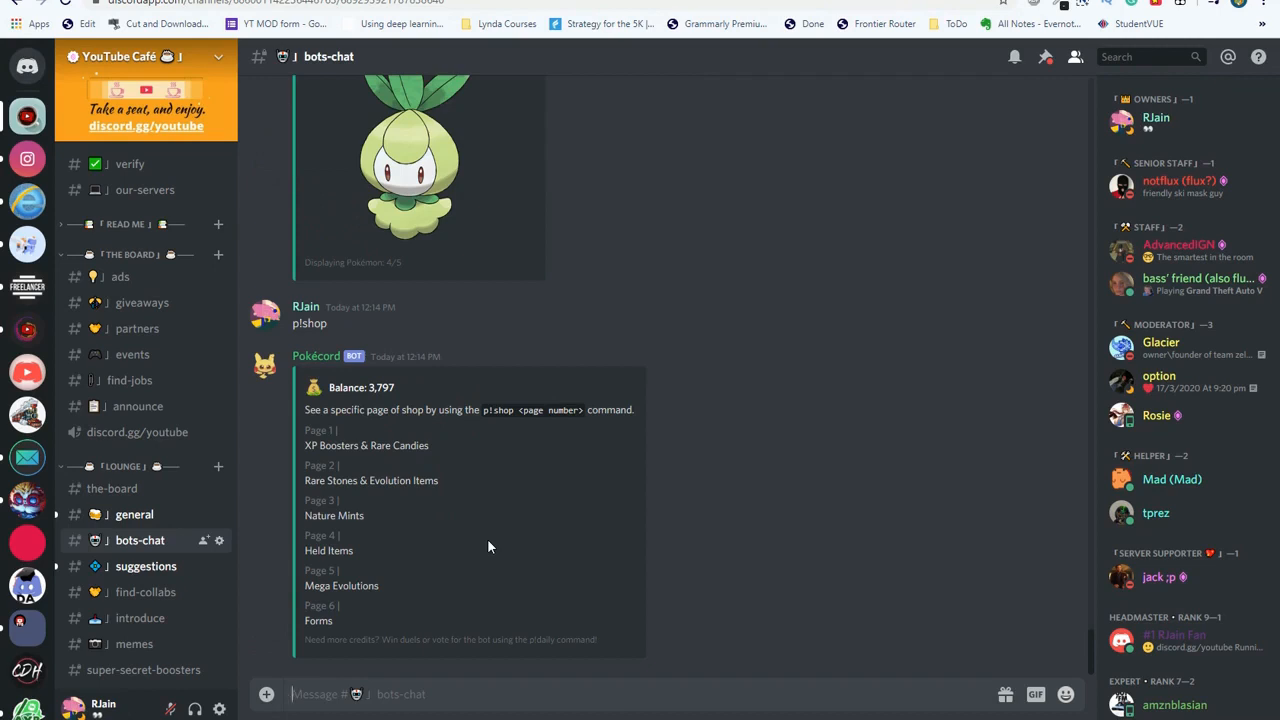
mouse_move(368, 560)
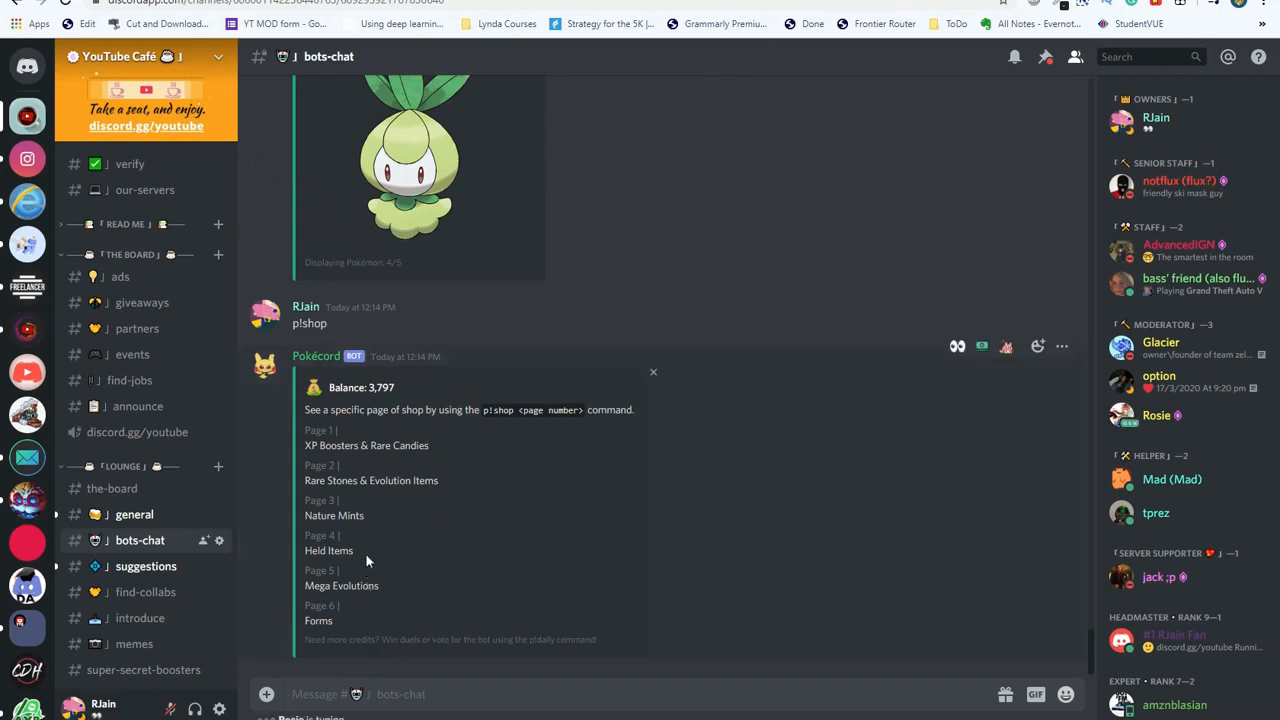
mouse_move(416, 556)
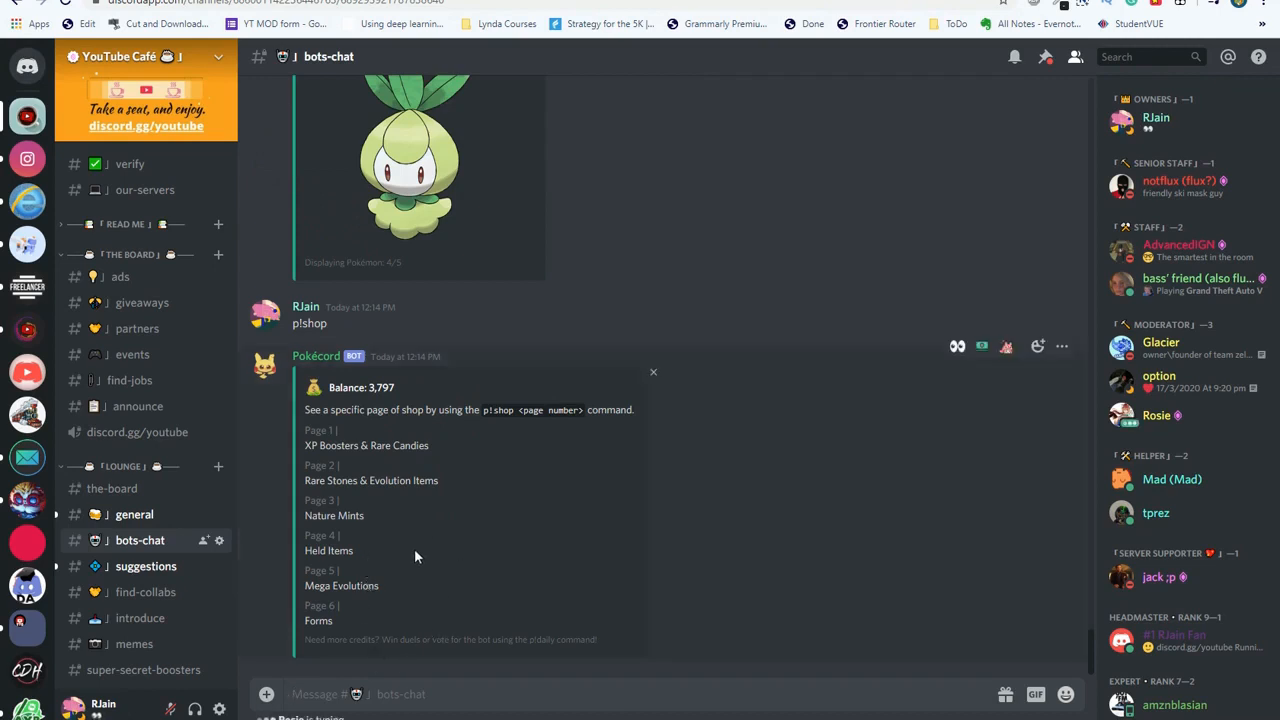
mouse_move(452, 536)
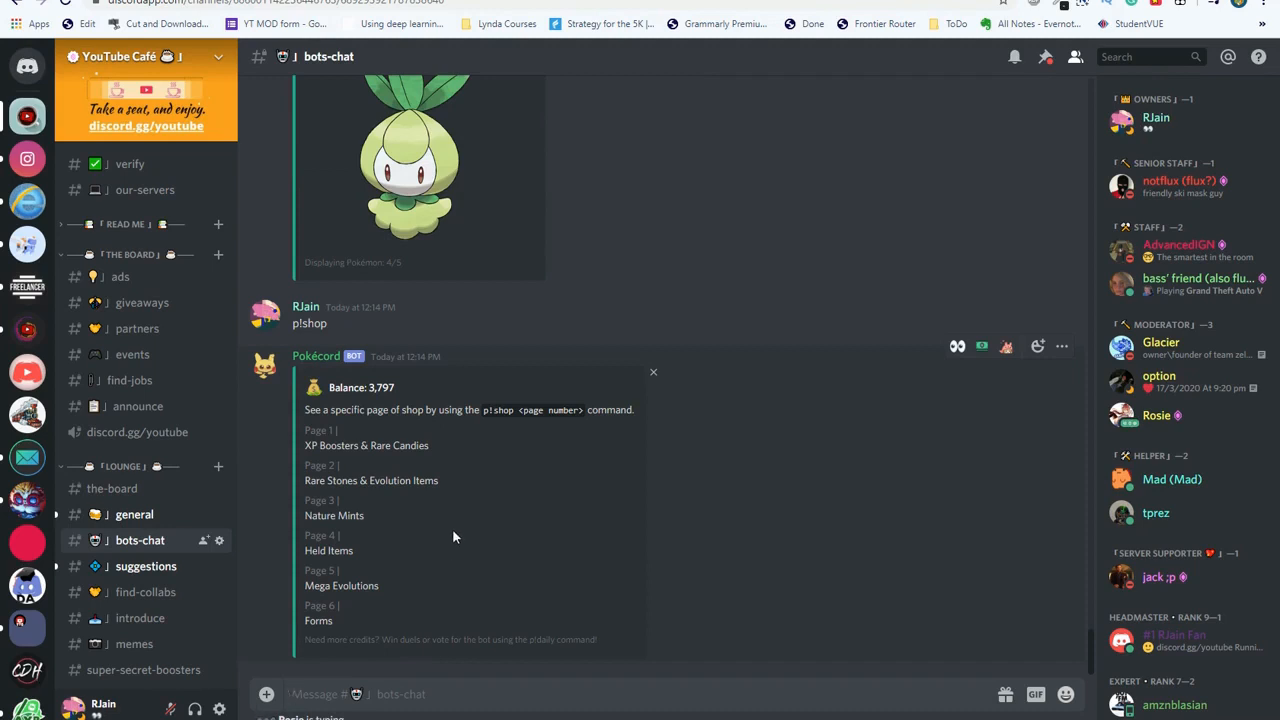
mouse_move(448, 510)
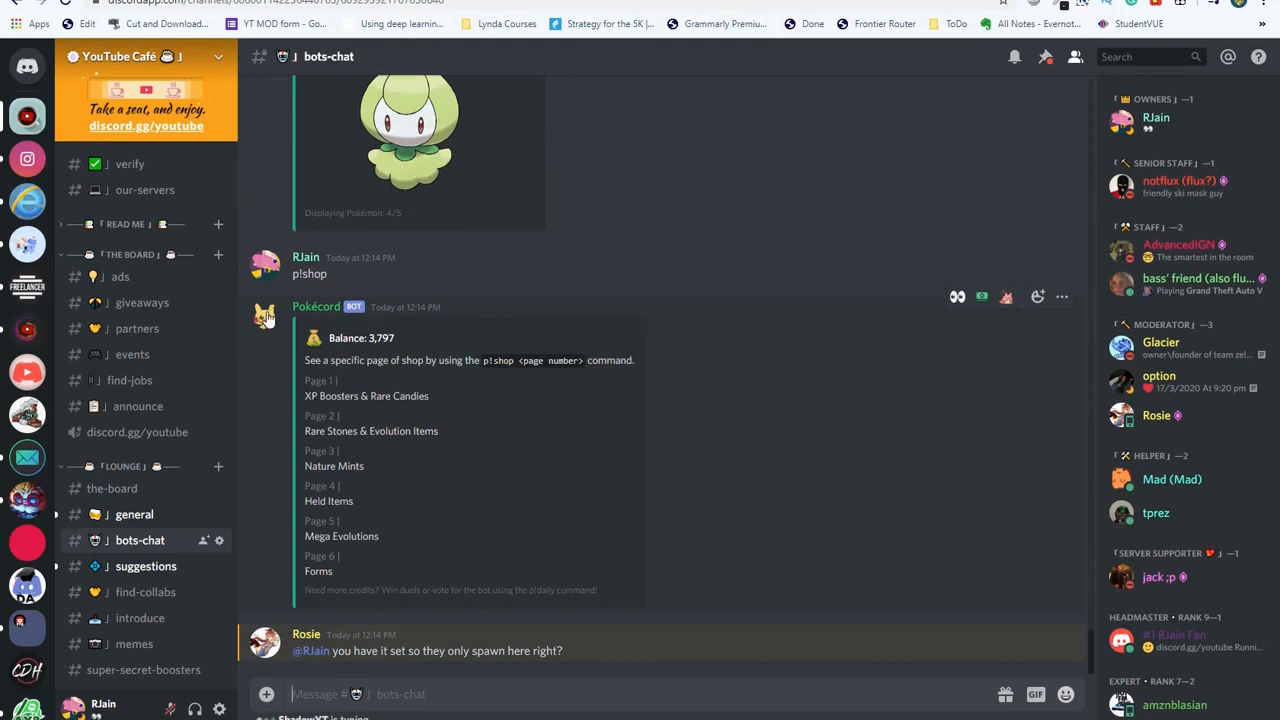
left_click(264, 316)
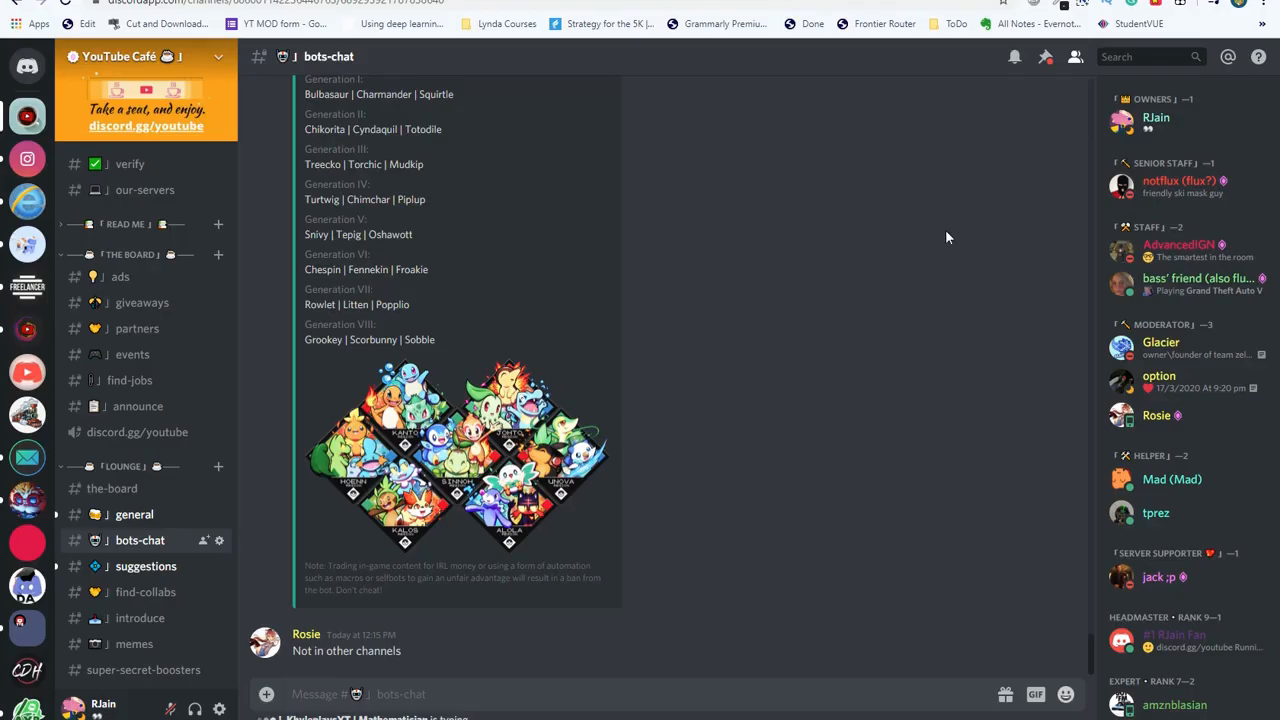
mouse_move(904, 240)
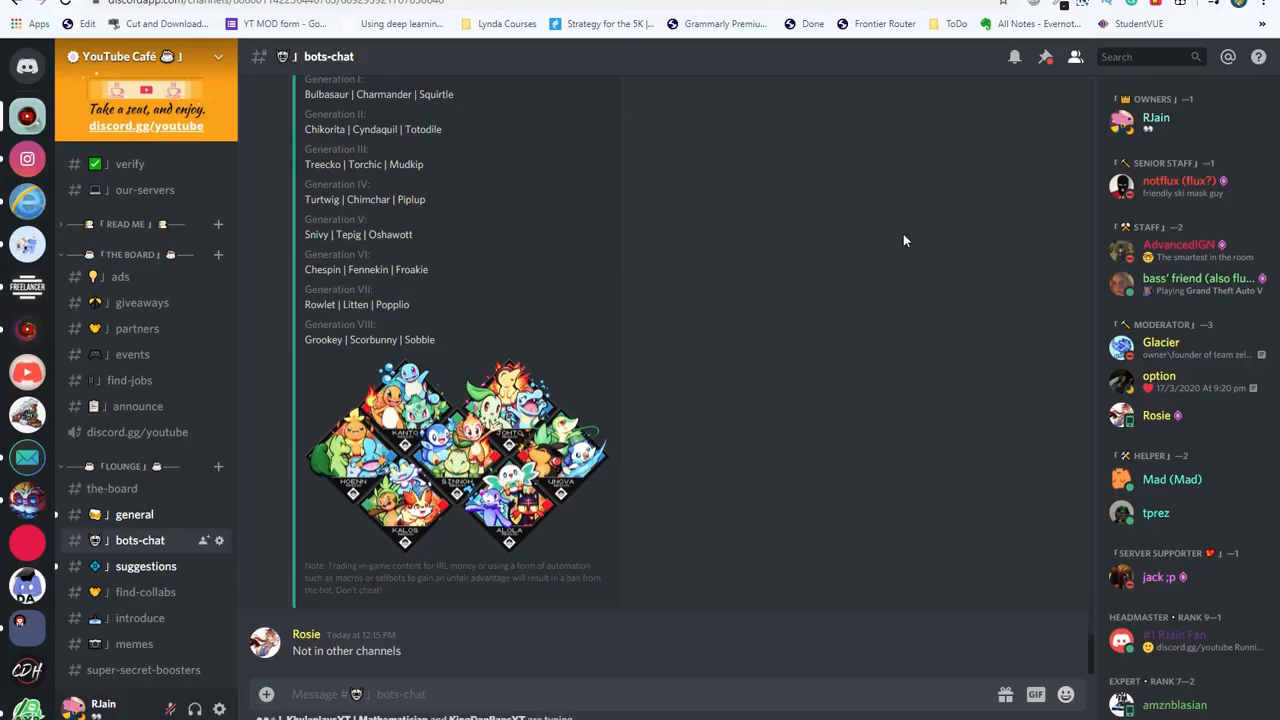
scroll("down", 3)
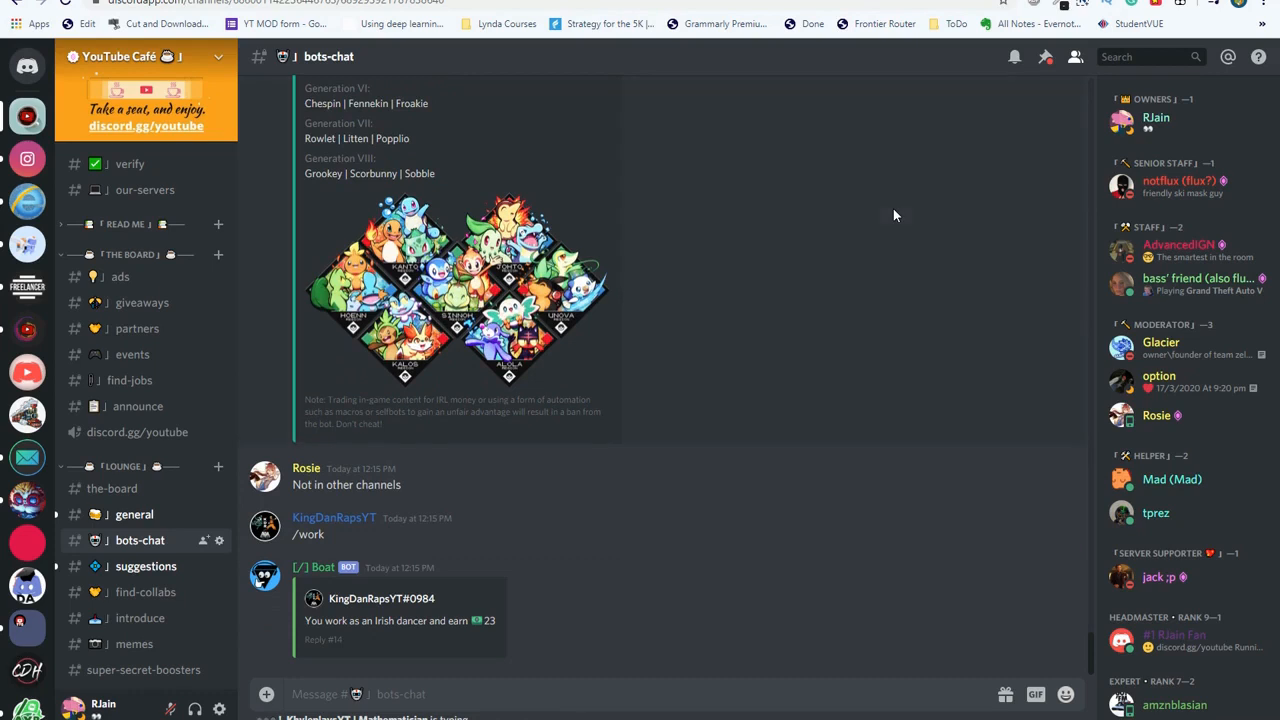
scroll("down", 3)
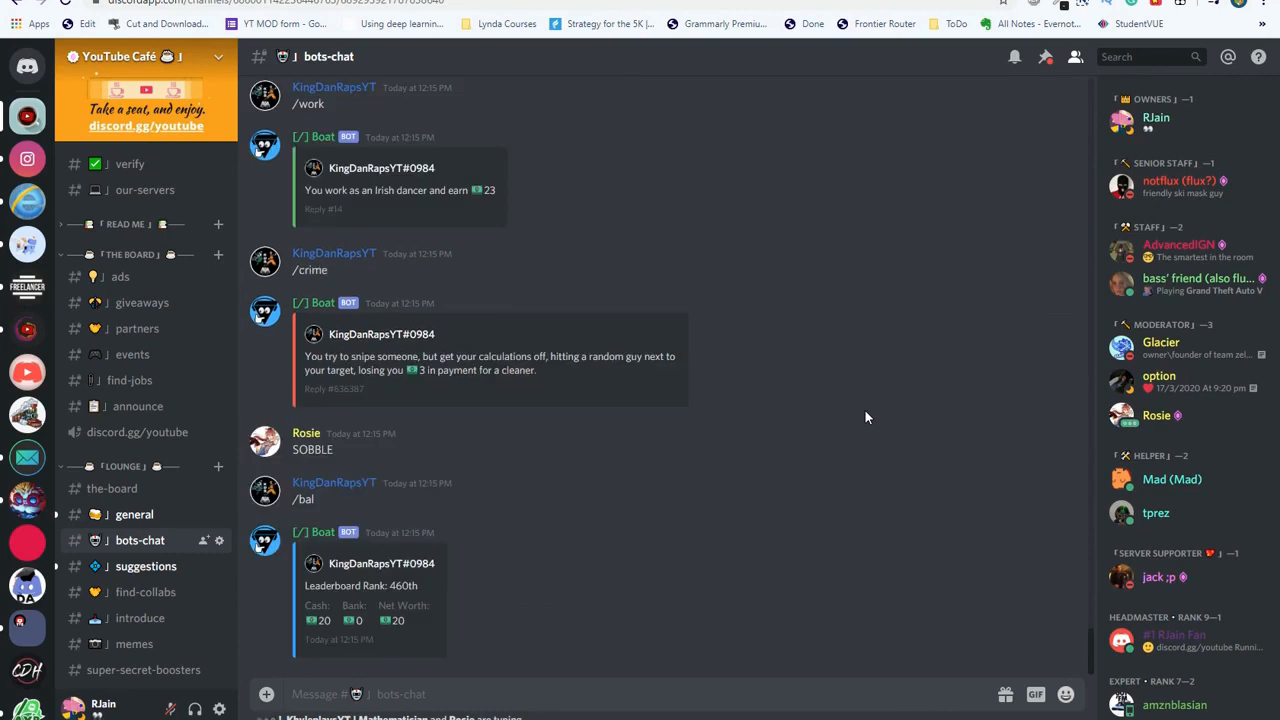
scroll("down", 3)
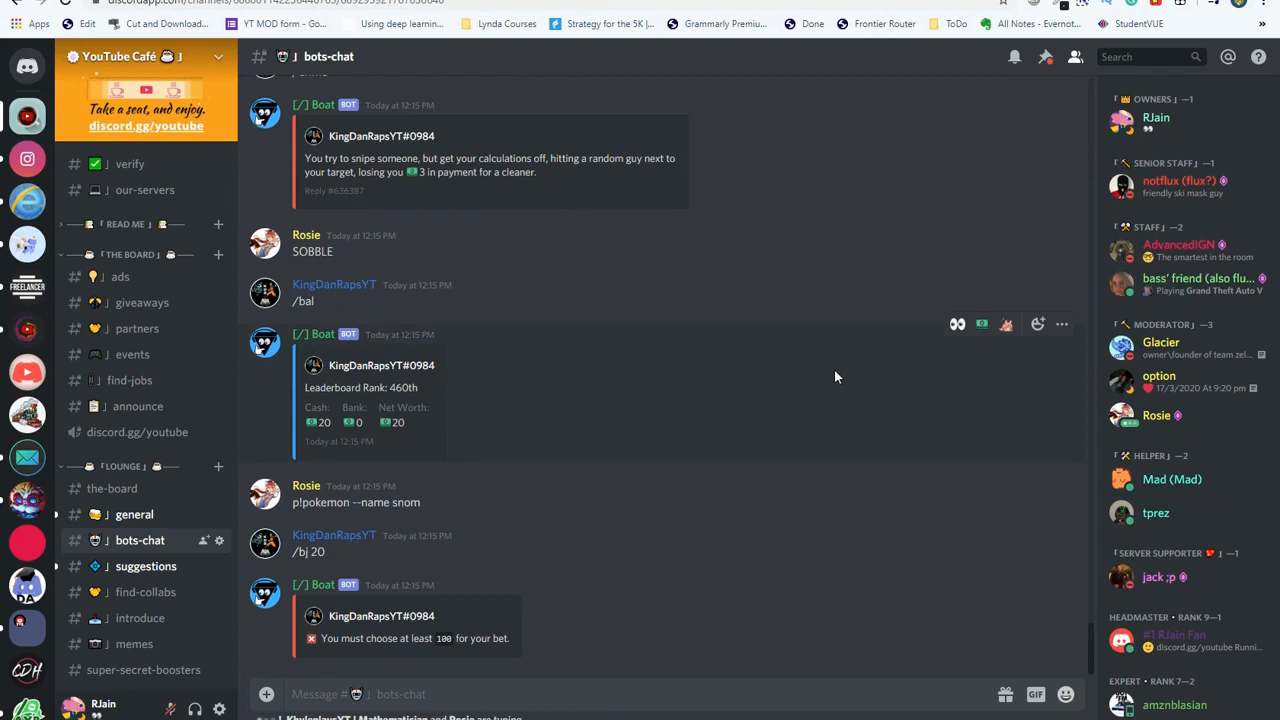
mouse_move(1004, 324)
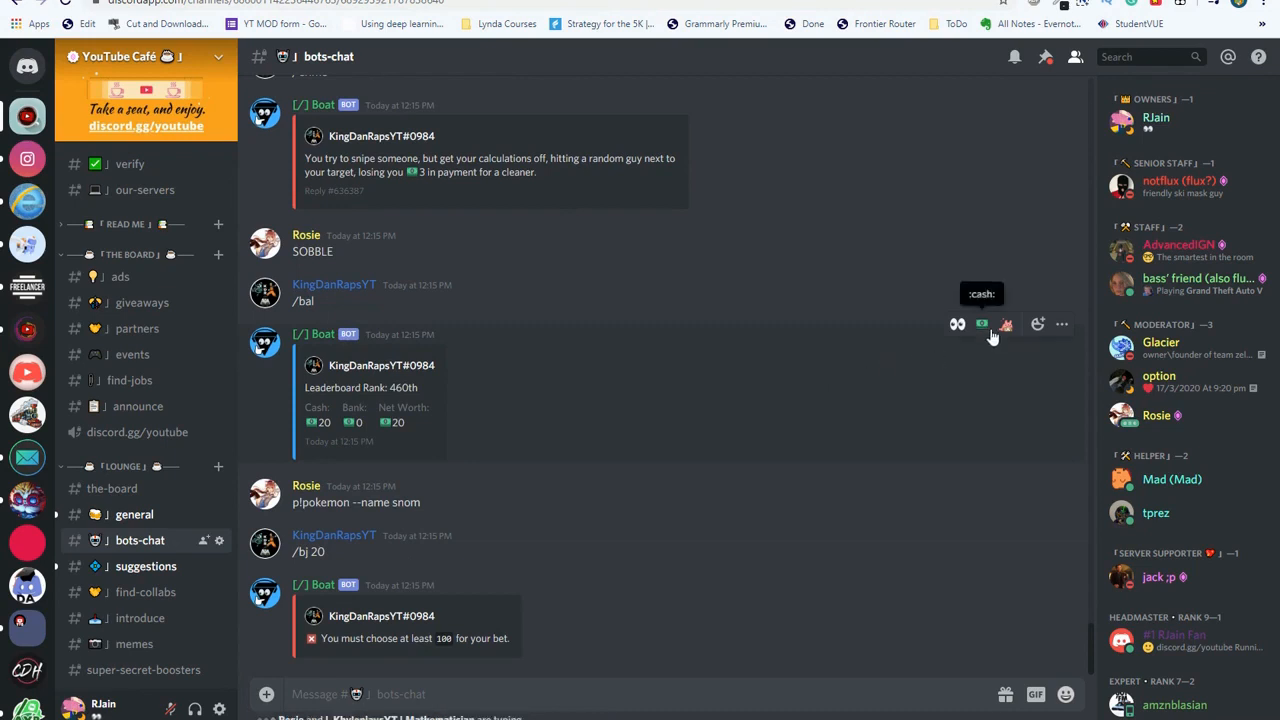
scroll("down", 3)
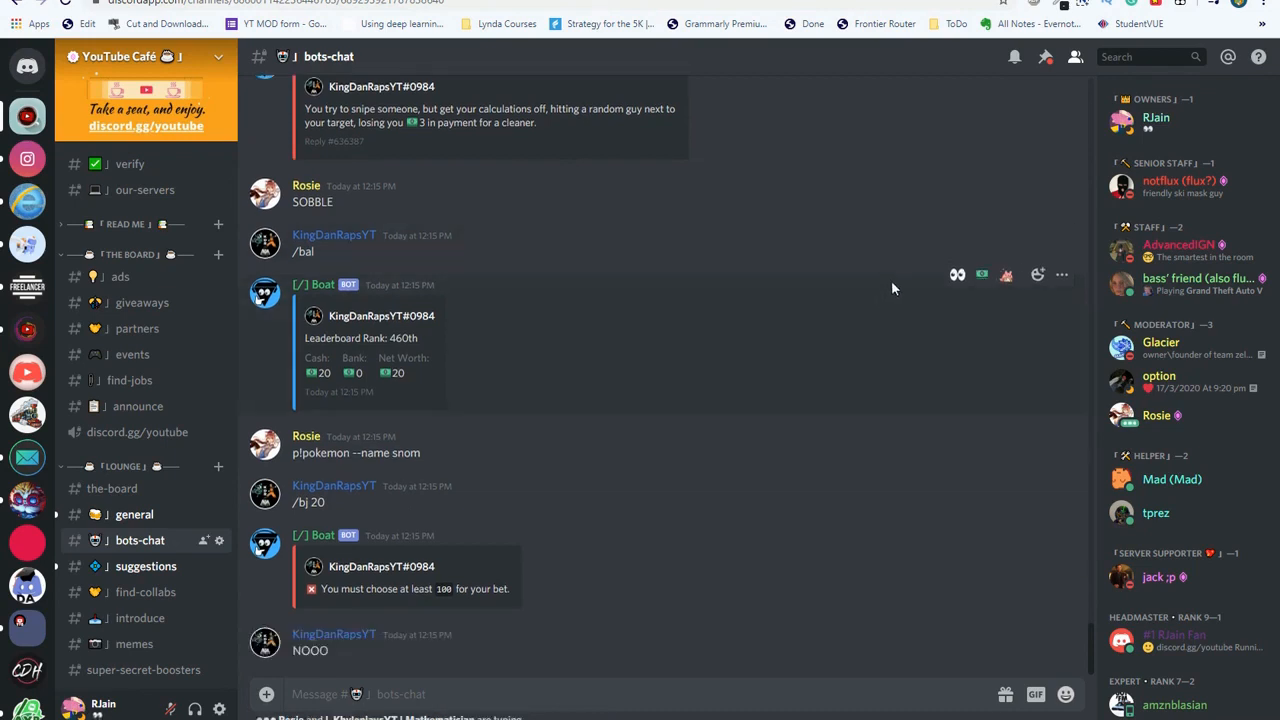
mouse_move(912, 362)
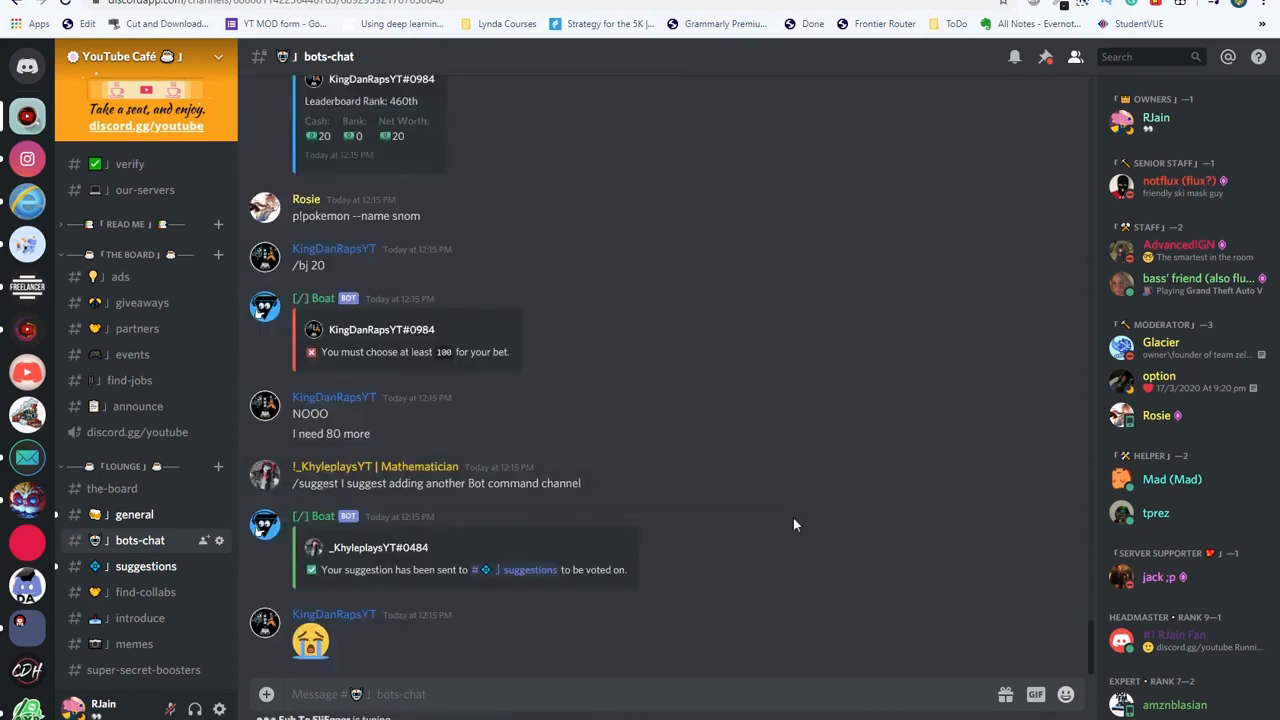
scroll("down", 3)
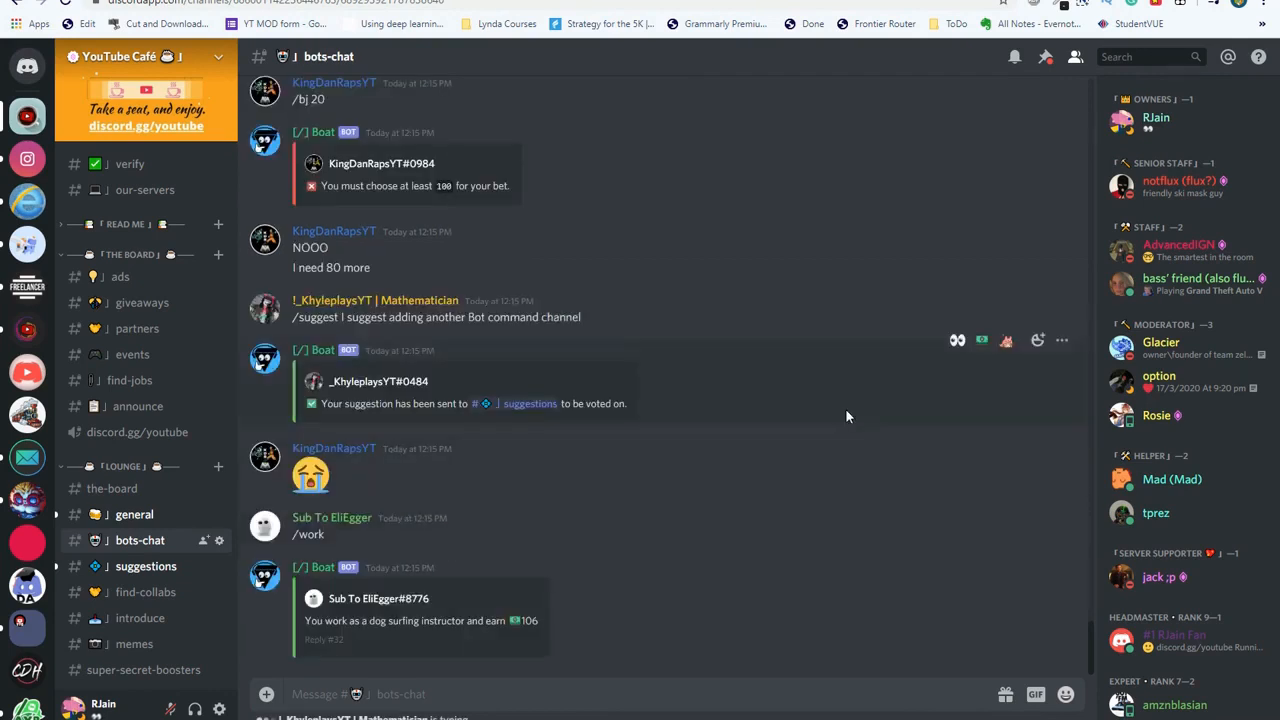
type("THA")
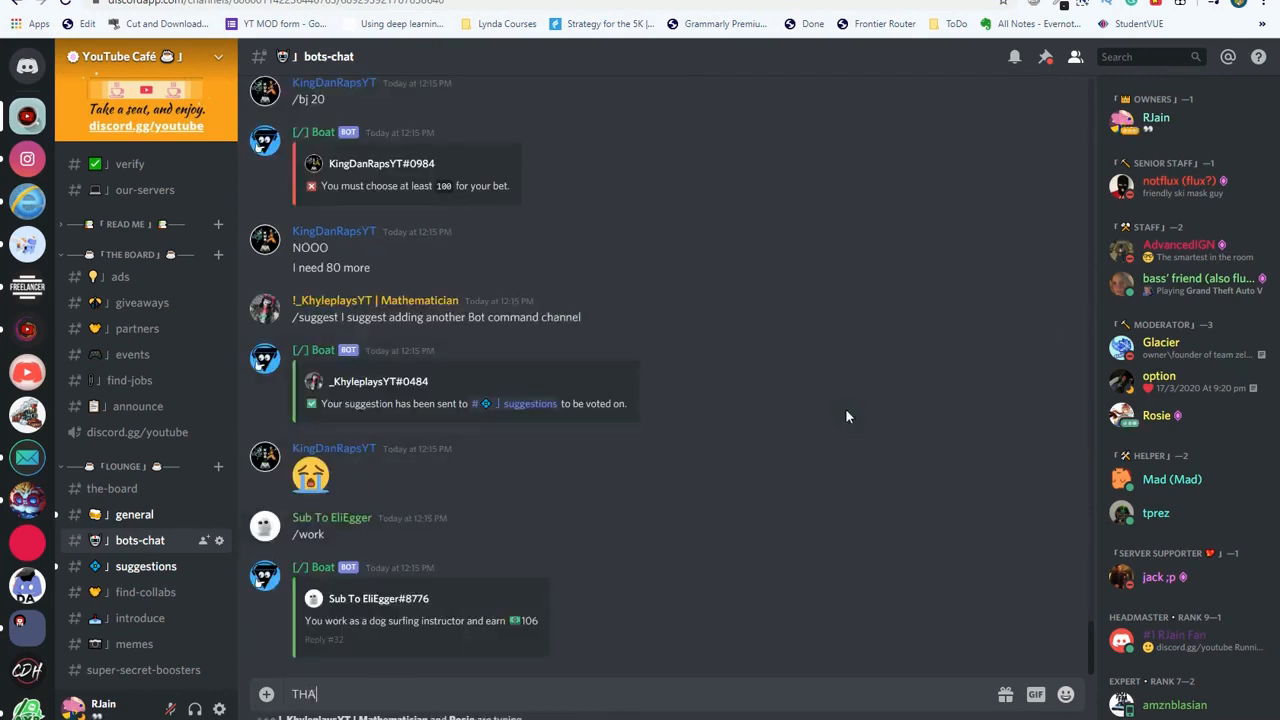